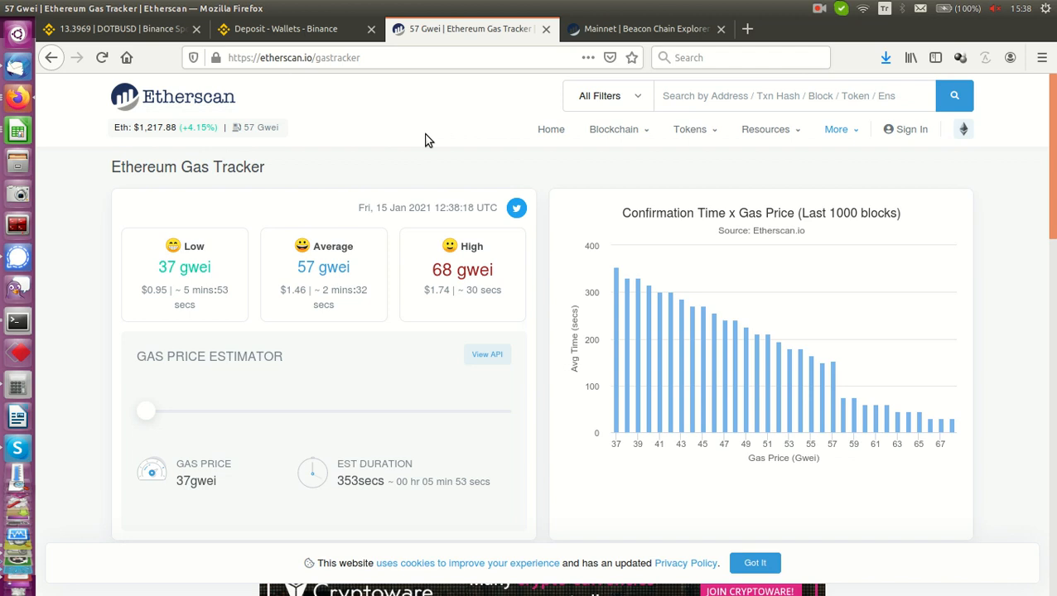
{"action": "mouse_move", "coordinate": [145, 75]}
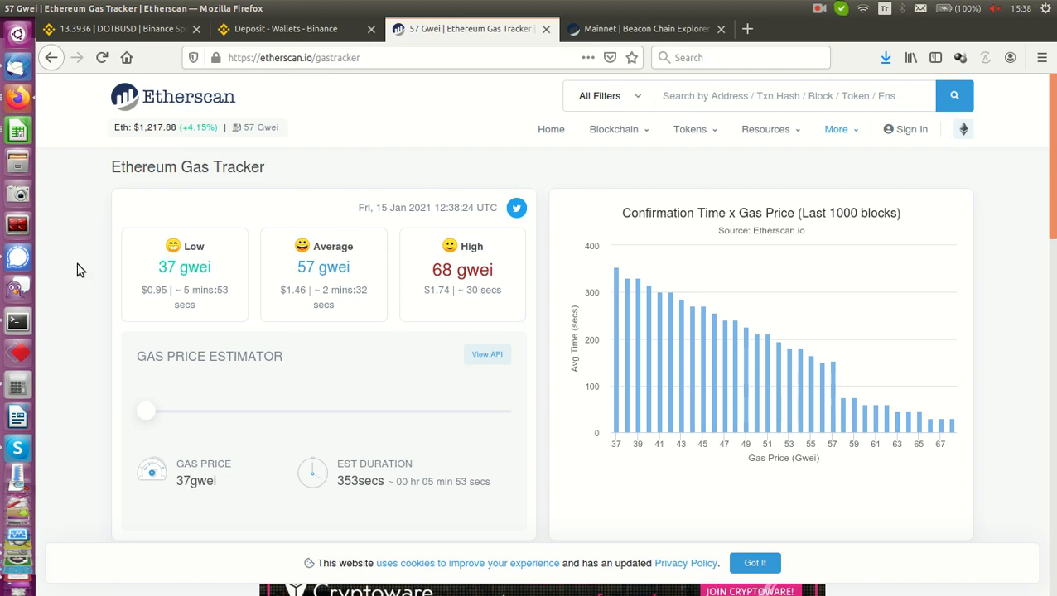
{"action": "mouse_move", "coordinate": [290, 404]}
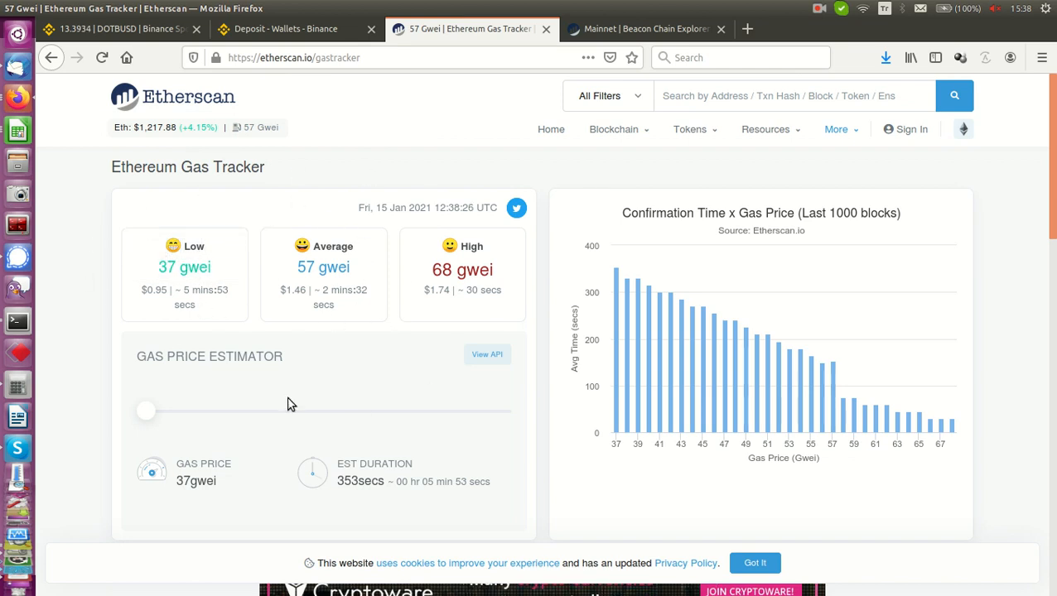
{"action": "mouse_move", "coordinate": [306, 369]}
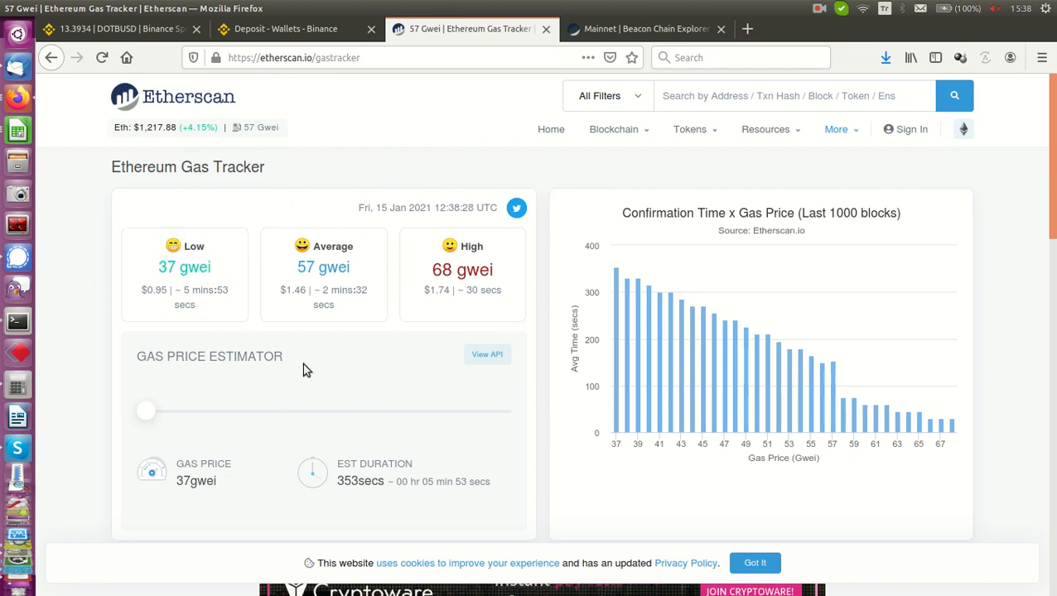
{"action": "mouse_move", "coordinate": [331, 342]}
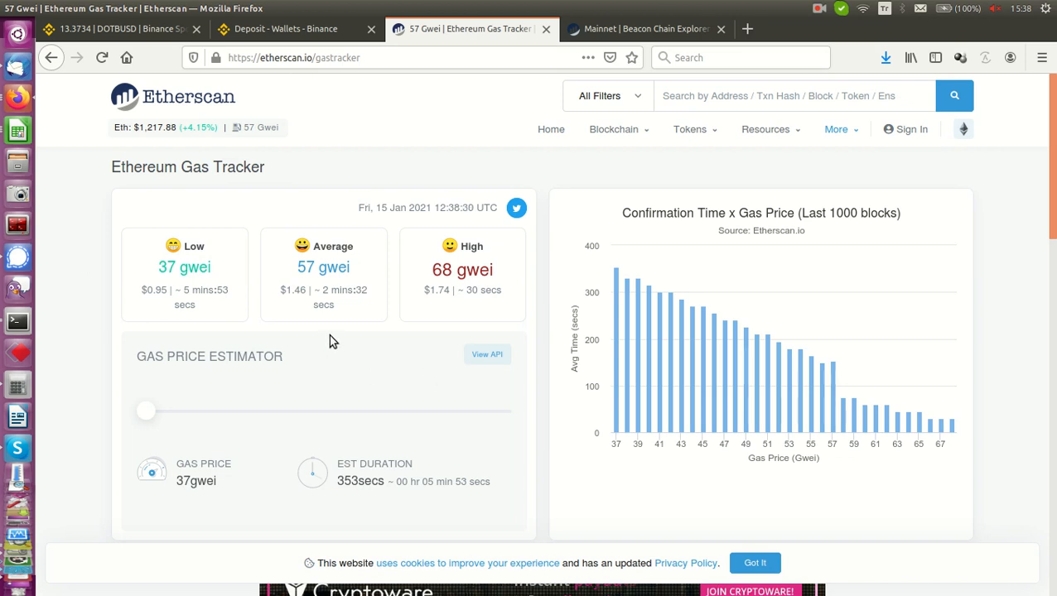
{"action": "mouse_move", "coordinate": [291, 342]}
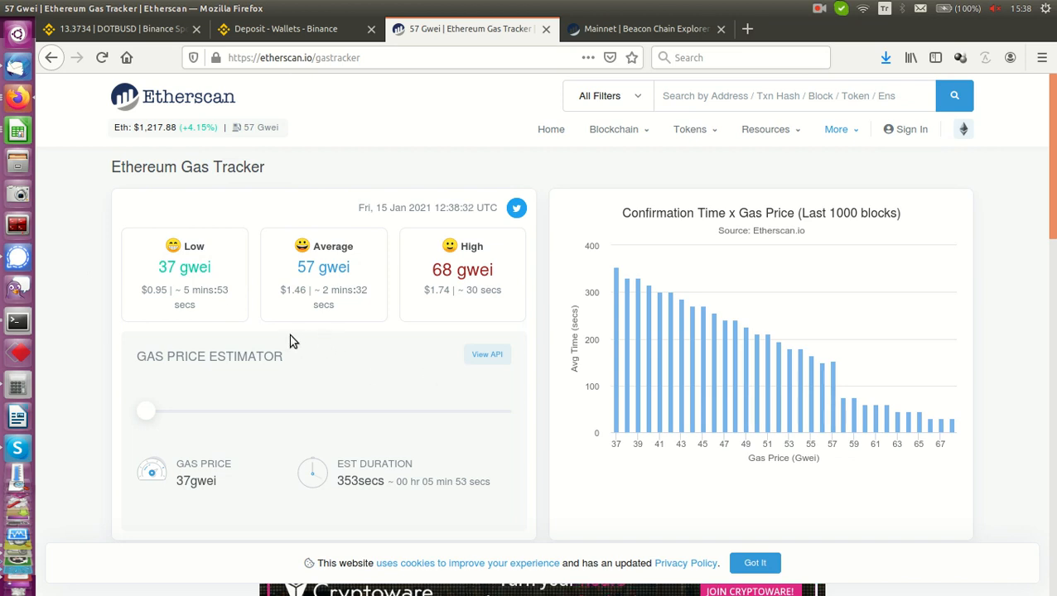
{"action": "mouse_move", "coordinate": [395, 279]}
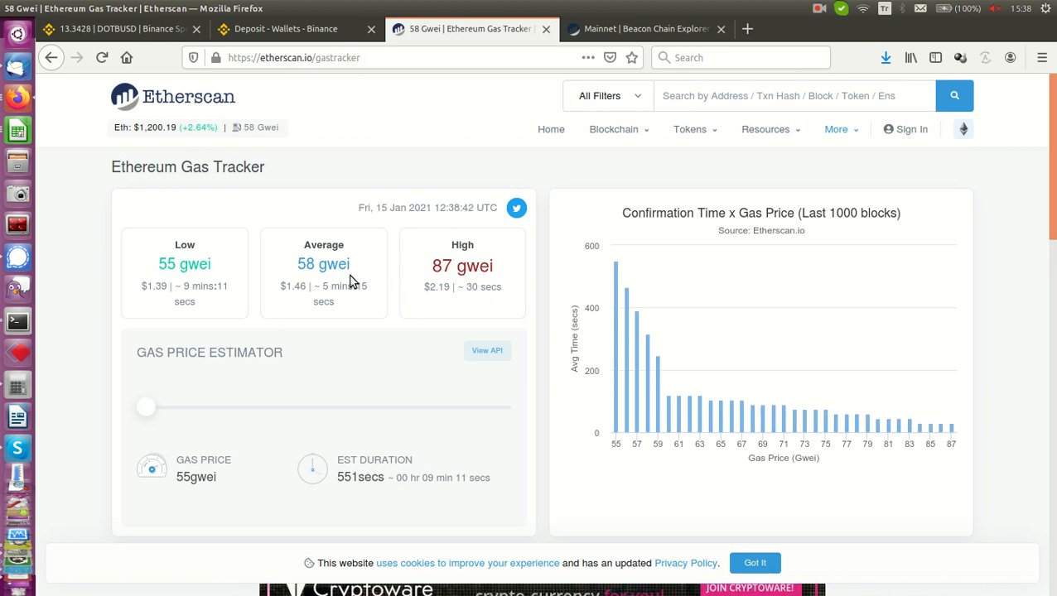
{"action": "mouse_move", "coordinate": [184, 264]}
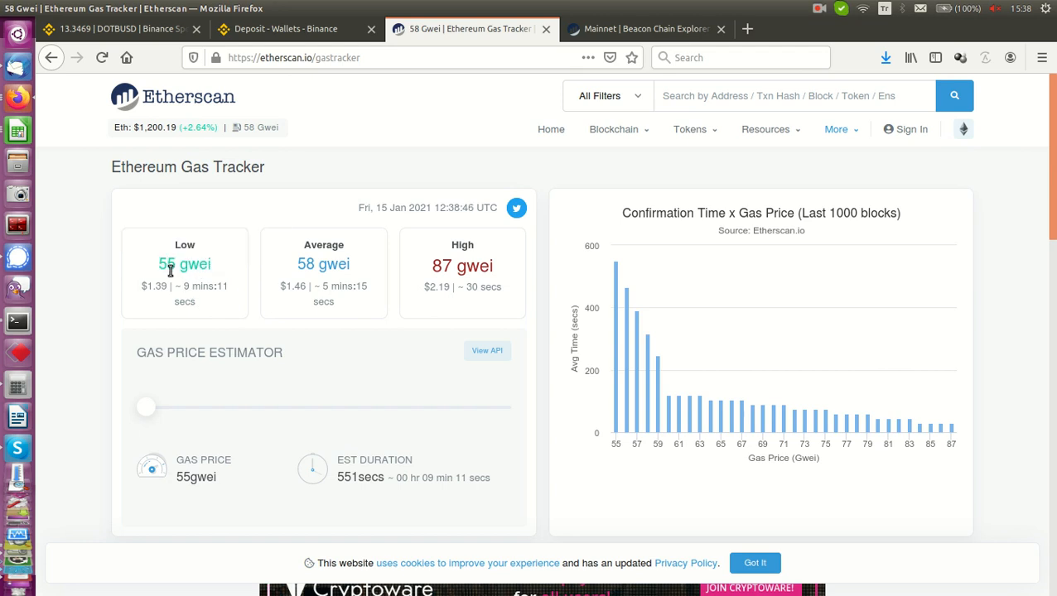
{"action": "mouse_move", "coordinate": [145, 289]}
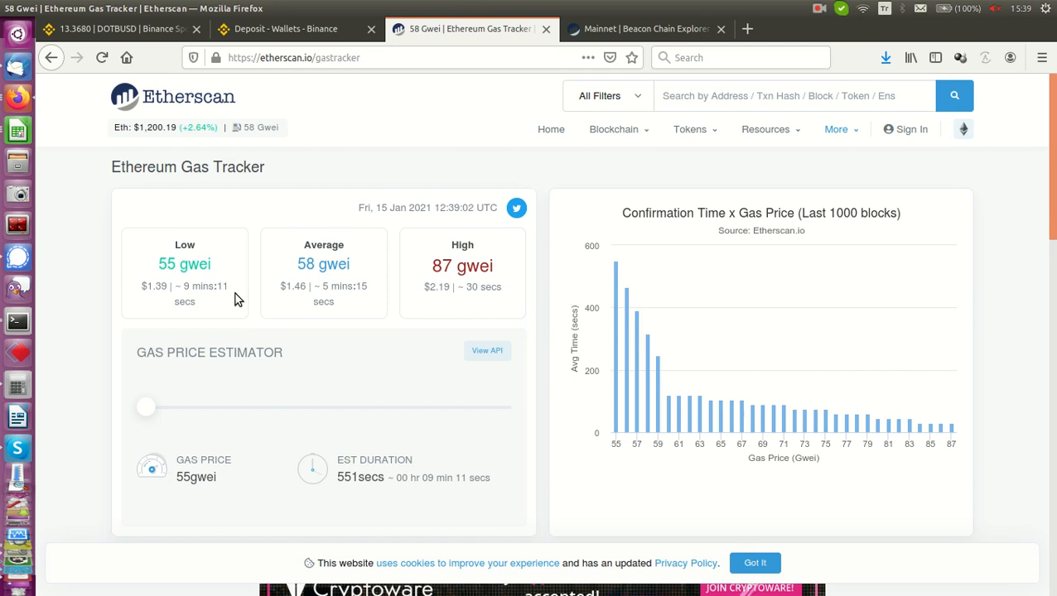
{"action": "mouse_move", "coordinate": [312, 291]}
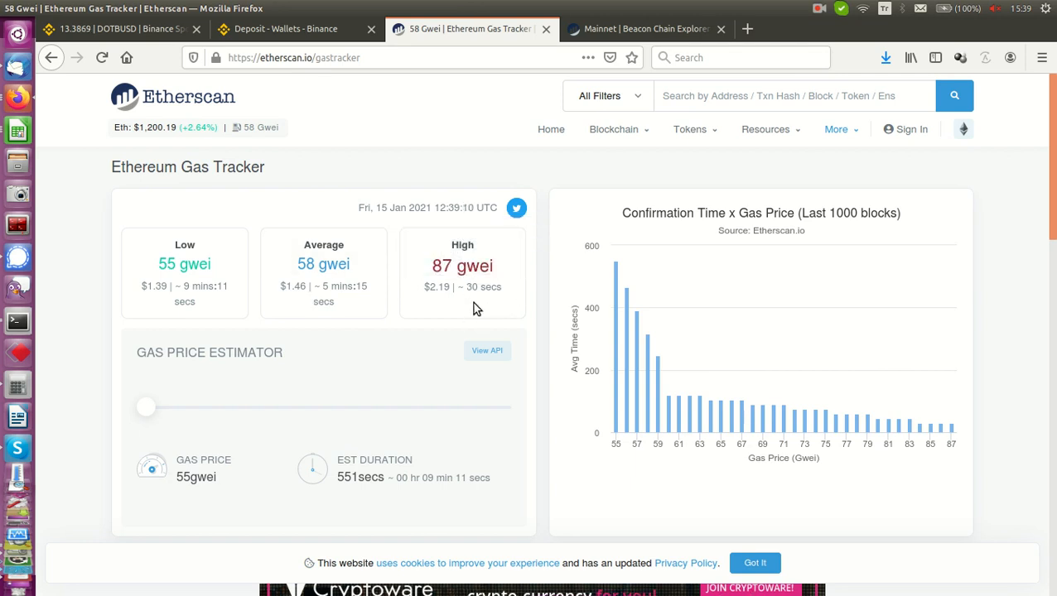
{"action": "mouse_move", "coordinate": [430, 306]}
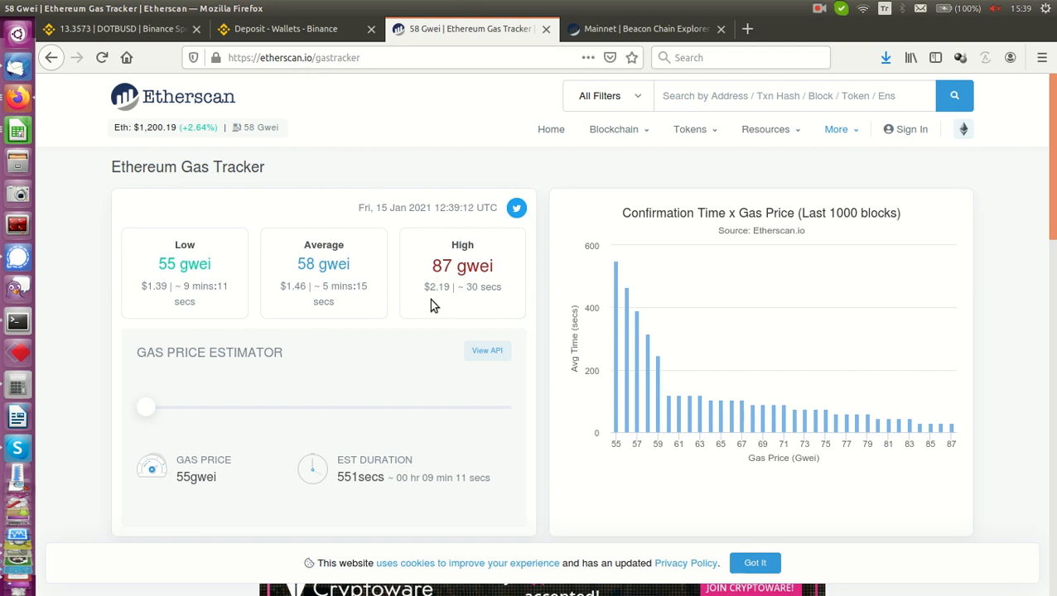
{"action": "mouse_move", "coordinate": [478, 306]}
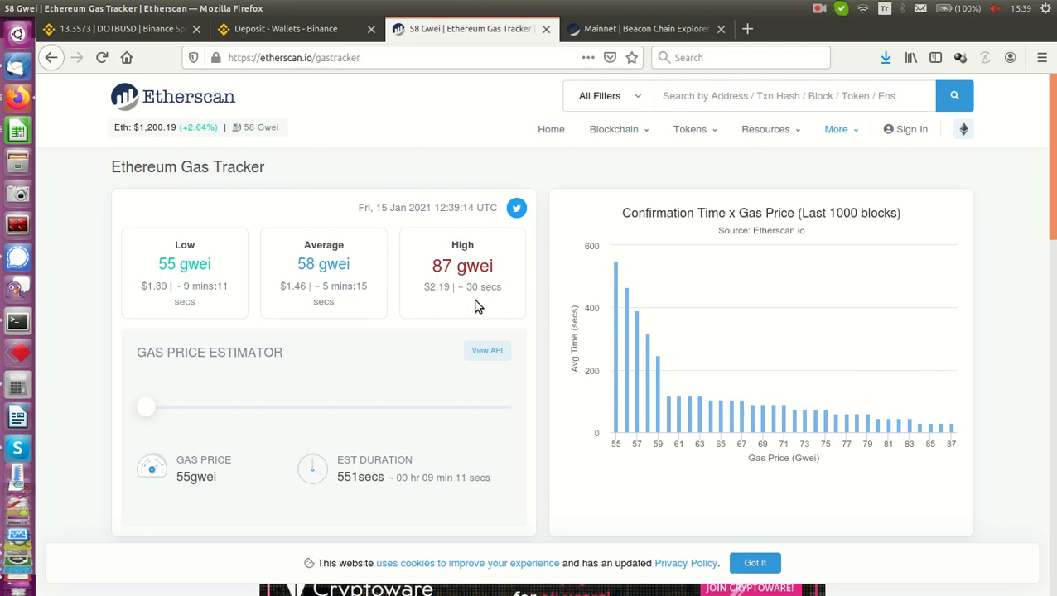
{"action": "mouse_move", "coordinate": [422, 295]}
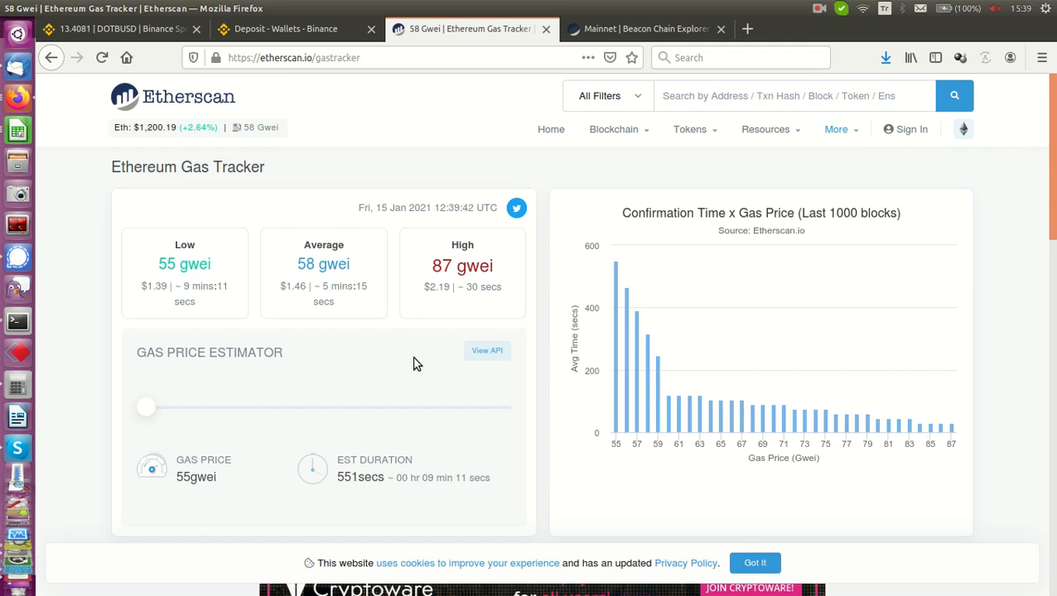
{"action": "mouse_move", "coordinate": [205, 274]}
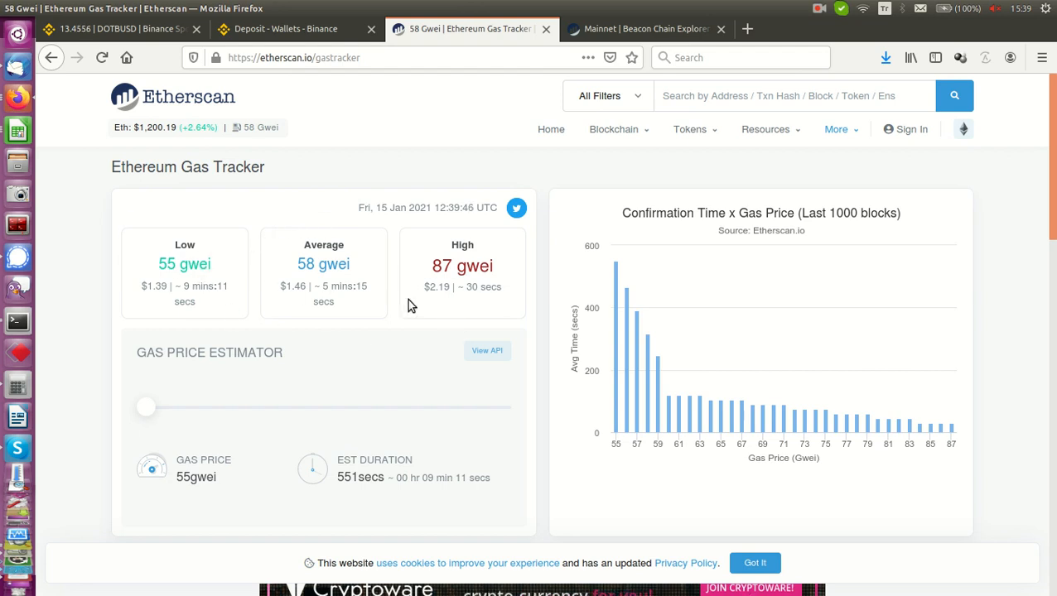
{"action": "mouse_move", "coordinate": [194, 173]}
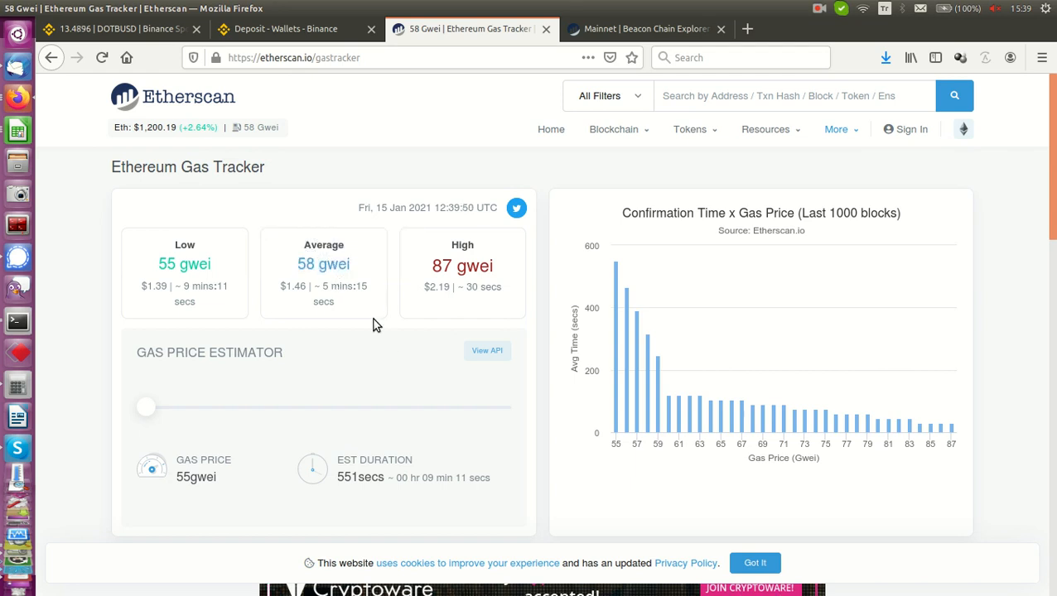
{"action": "mouse_move", "coordinate": [378, 348]}
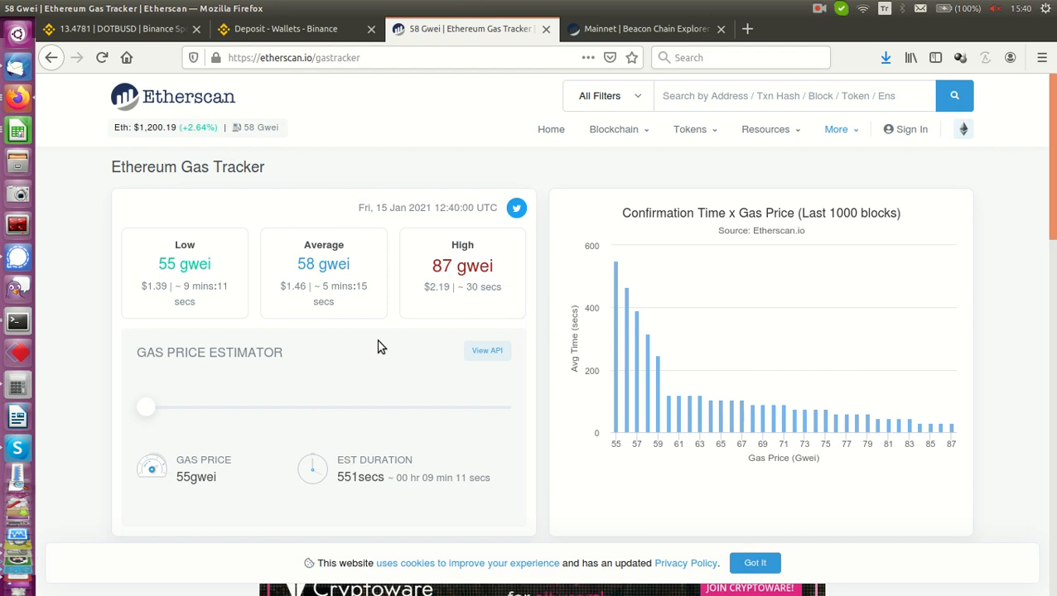
Go to Etherscan's Charts & Stats page via Resources and scroll to Network Data
{"action": "left_click", "coordinate": [765, 129]}
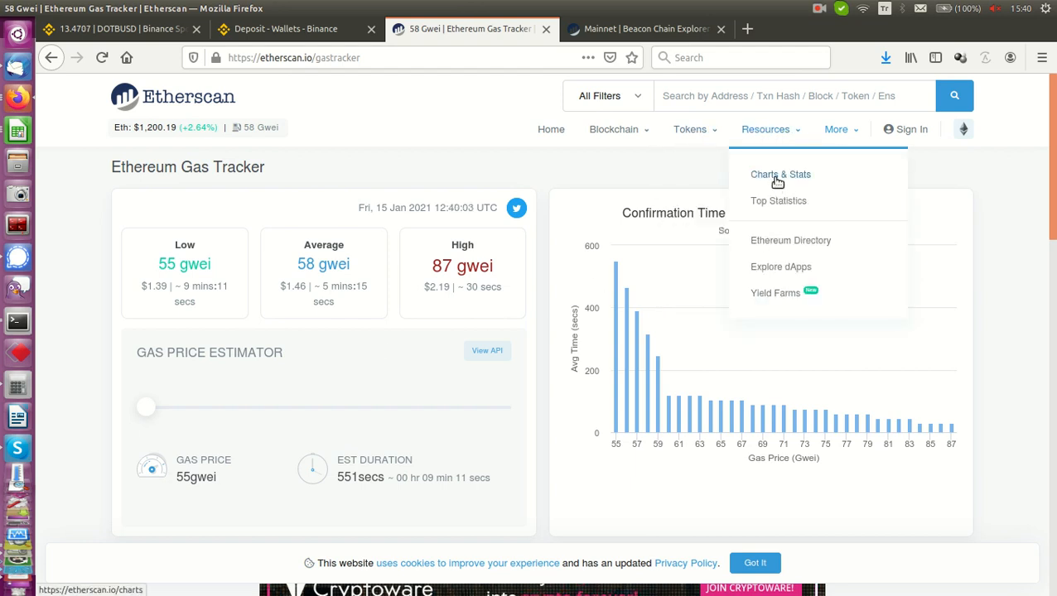
{"action": "left_click", "coordinate": [779, 174]}
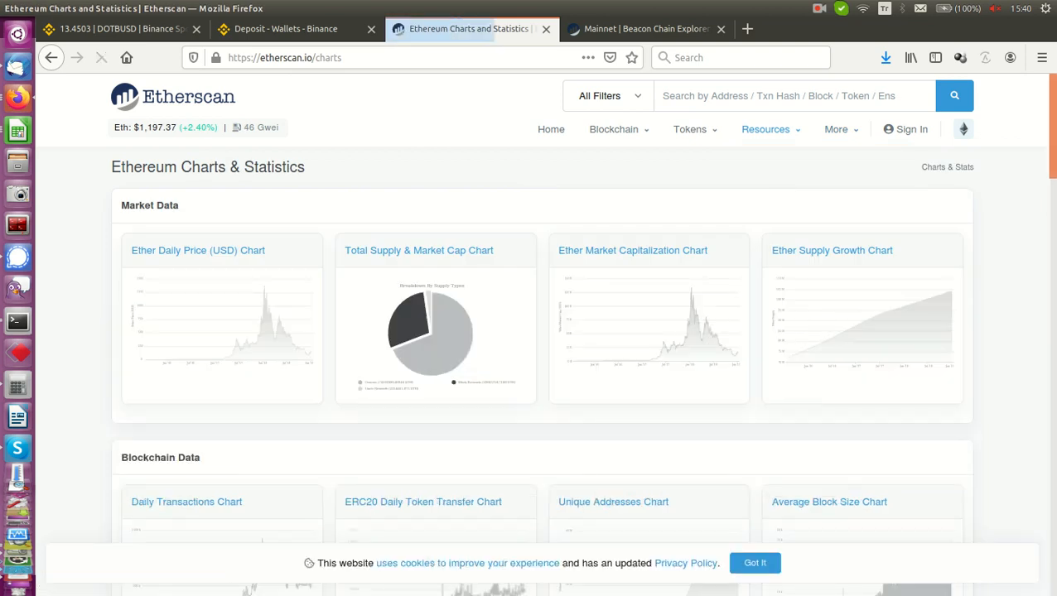
{"action": "scroll", "scroll_direction": "down", "scroll_amount": 3}
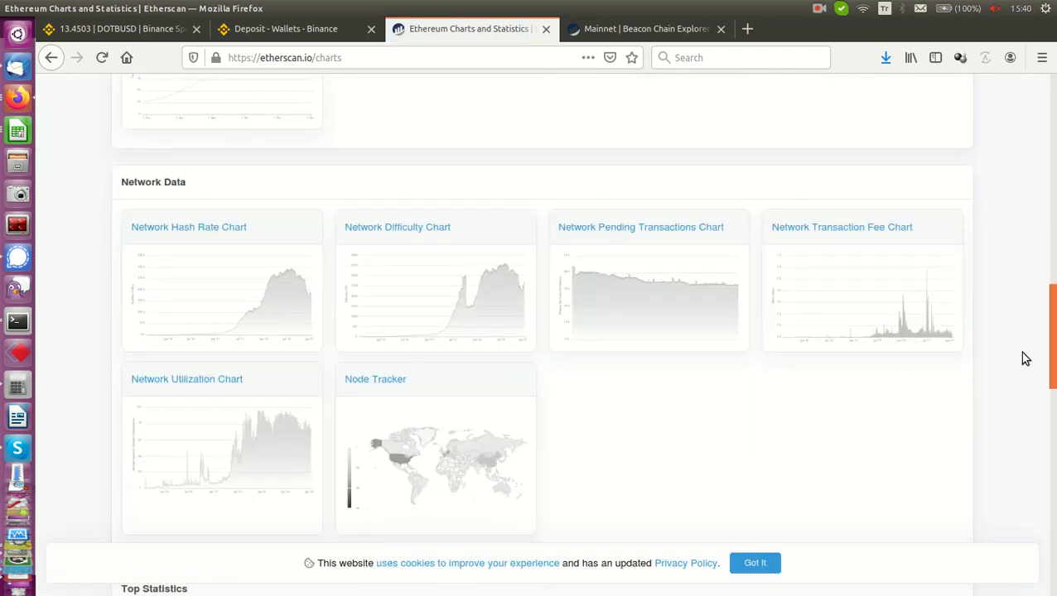
{"action": "scroll", "scroll_direction": "down", "scroll_amount": 3}
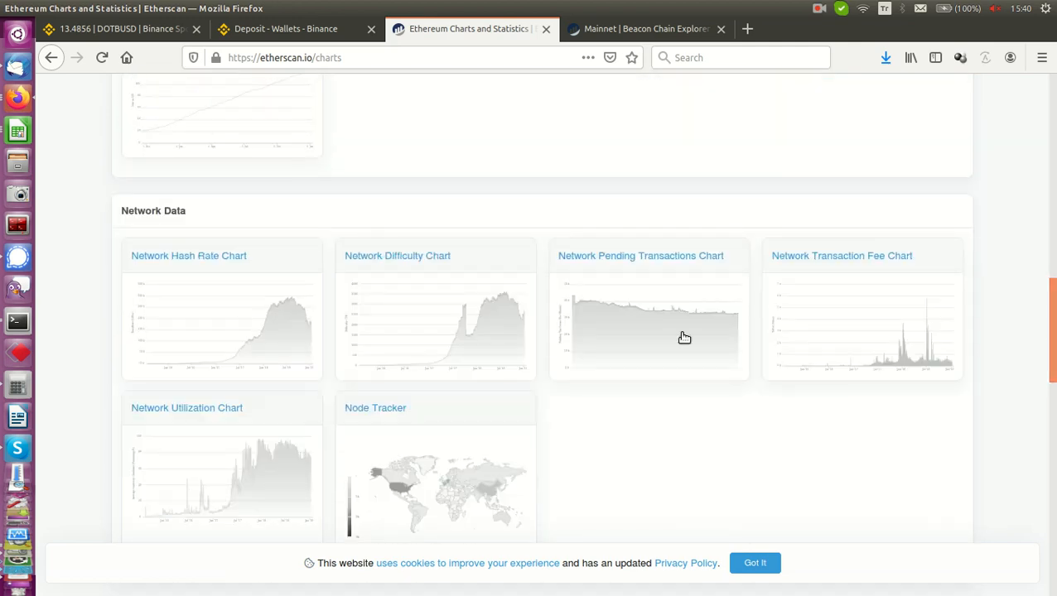
Open Etherscan's Ethereum Network Hash Rate Chart from the Network Data charts
{"action": "left_click", "coordinate": [188, 255]}
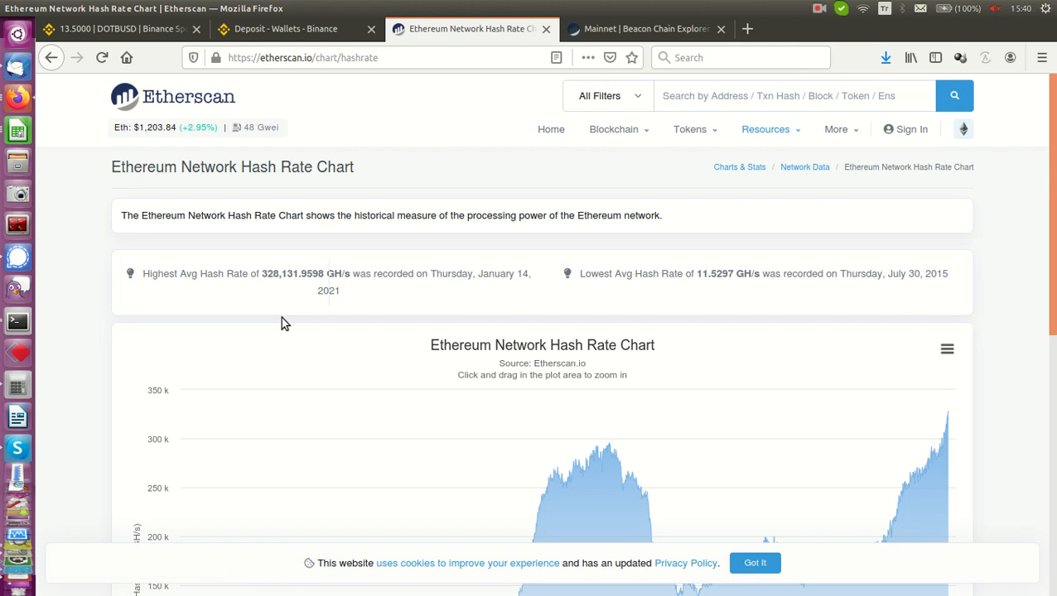
{"action": "mouse_move", "coordinate": [255, 276]}
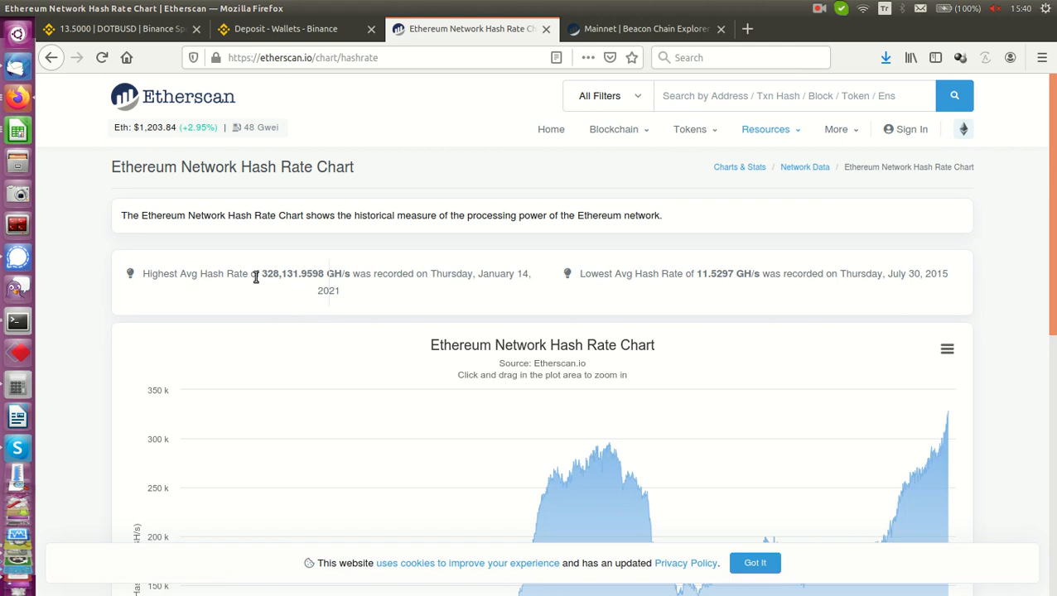
{"action": "mouse_move", "coordinate": [294, 300]}
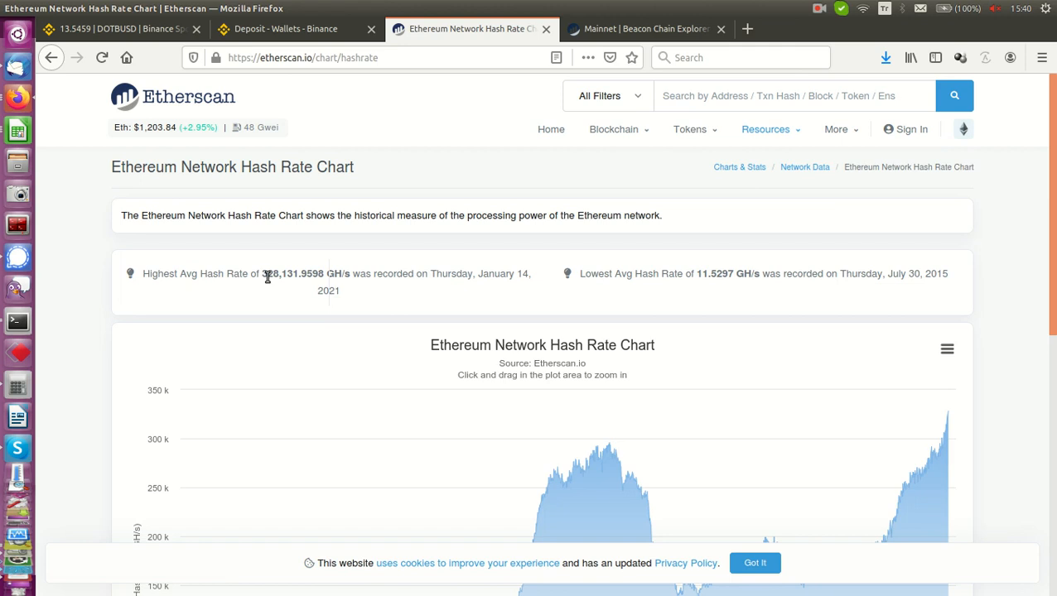
{"action": "mouse_move", "coordinate": [340, 281]}
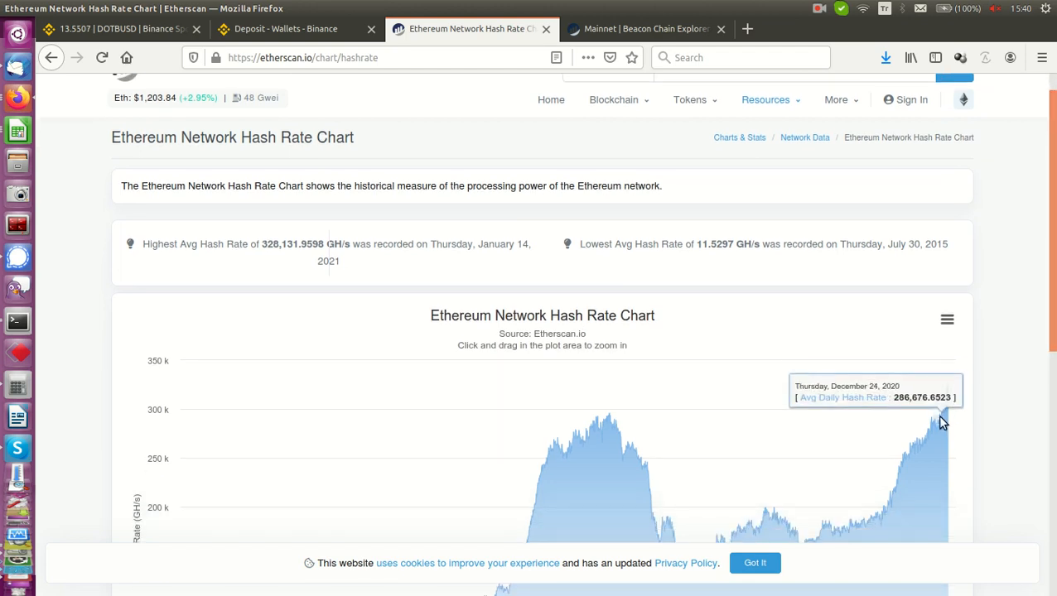
{"action": "mouse_move", "coordinate": [940, 422]}
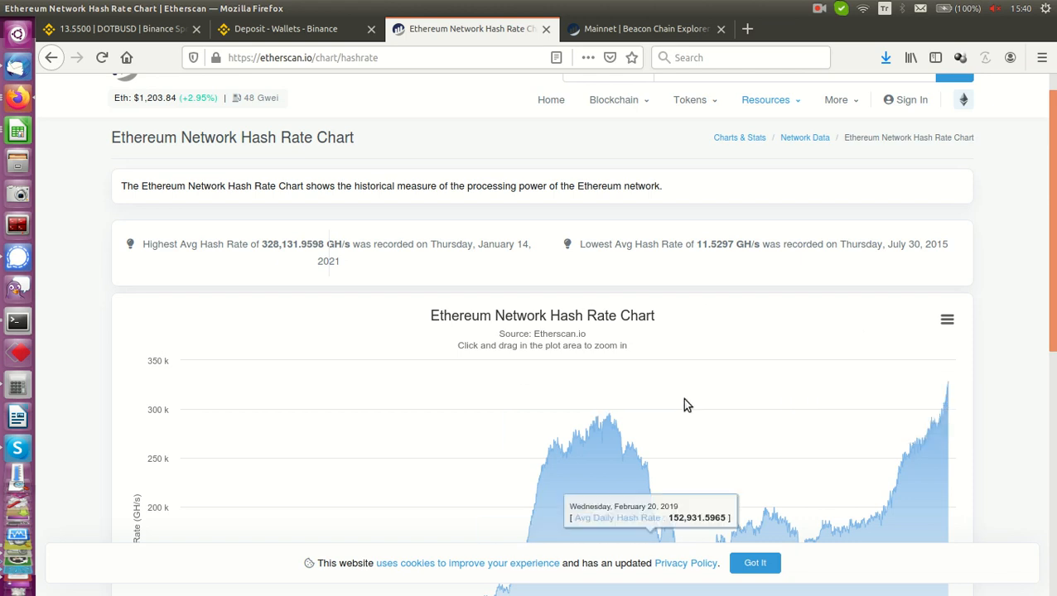
{"action": "mouse_move", "coordinate": [809, 404]}
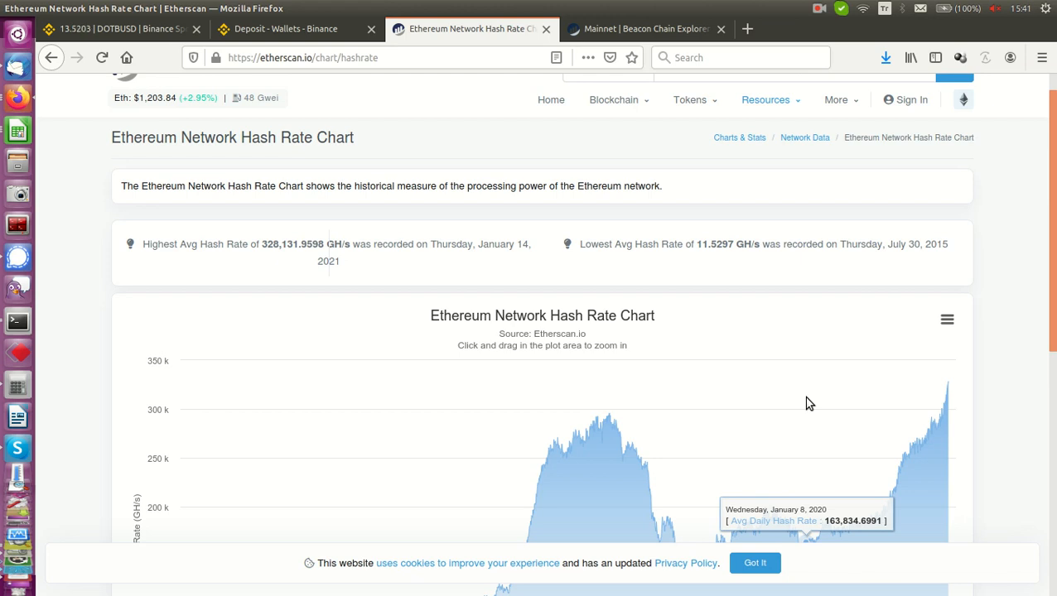
{"action": "mouse_move", "coordinate": [939, 418]}
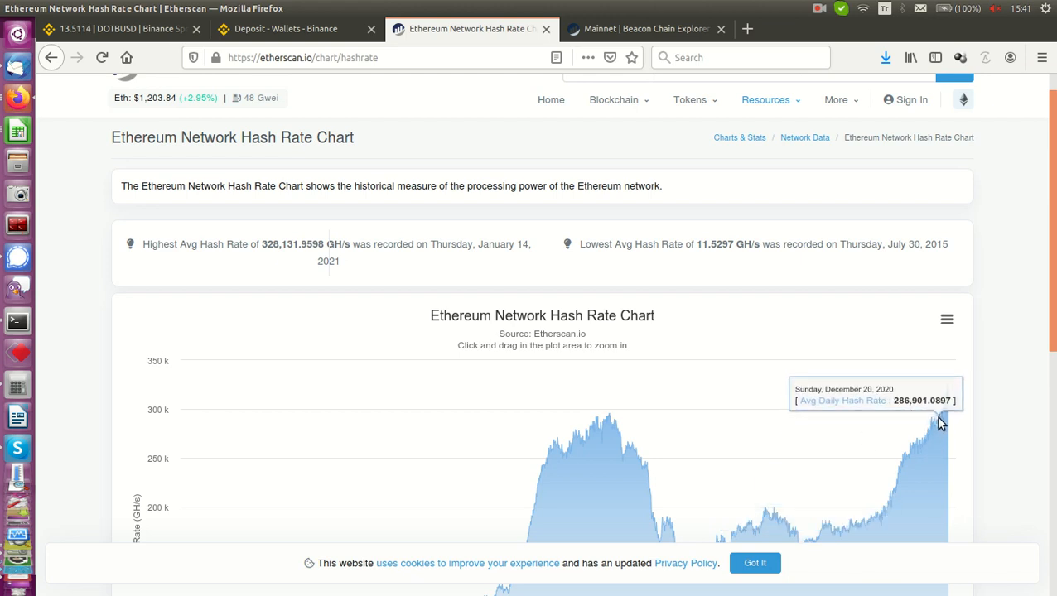
{"action": "mouse_move", "coordinate": [315, 240]}
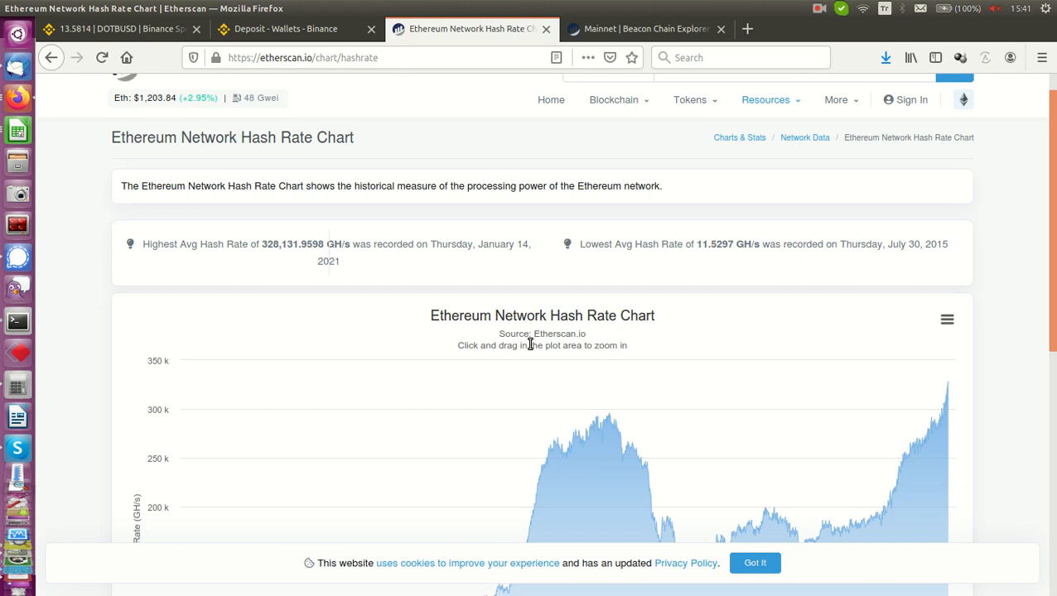
{"action": "mouse_move", "coordinate": [578, 251]}
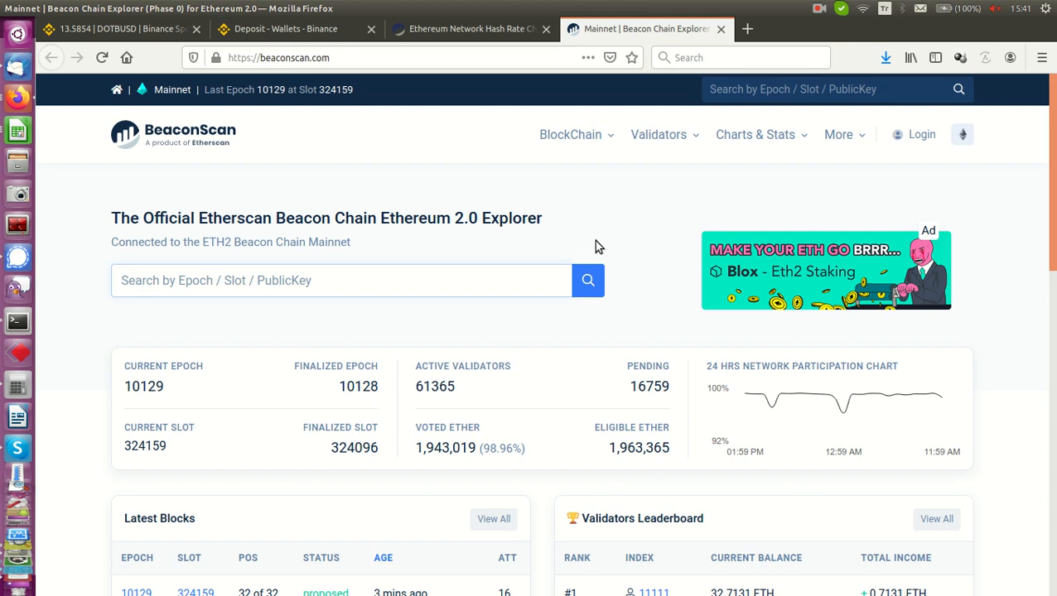
{"action": "left_click", "coordinate": [341, 280]}
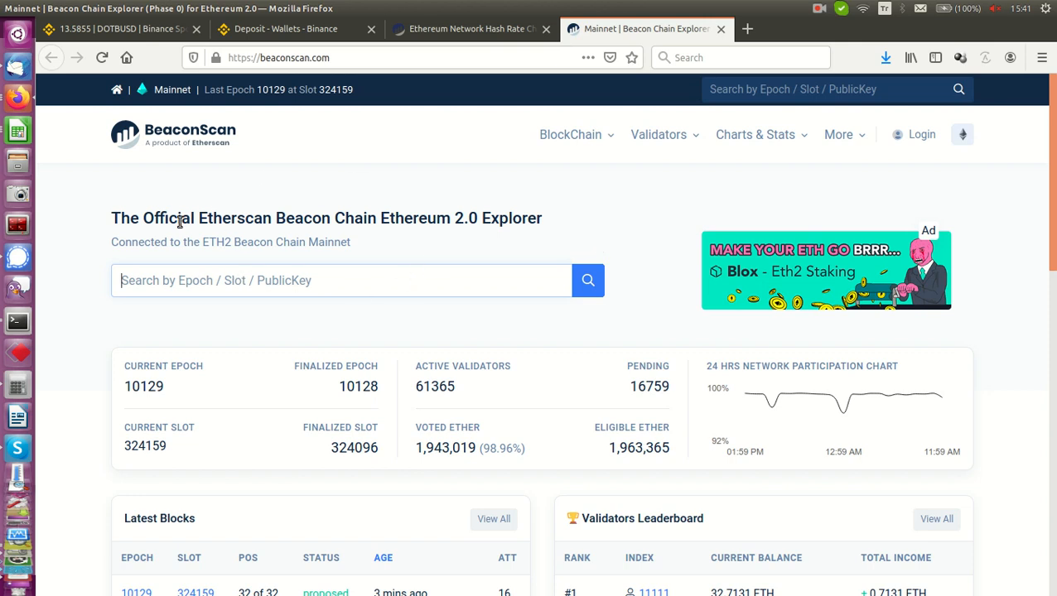
{"action": "mouse_move", "coordinate": [288, 237]}
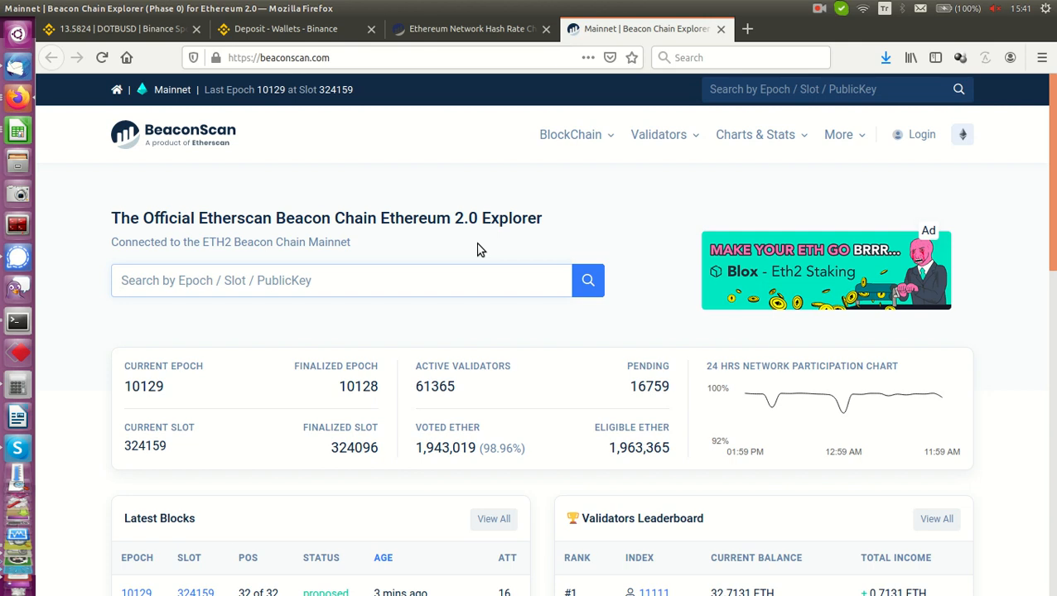
{"action": "mouse_move", "coordinate": [421, 244]}
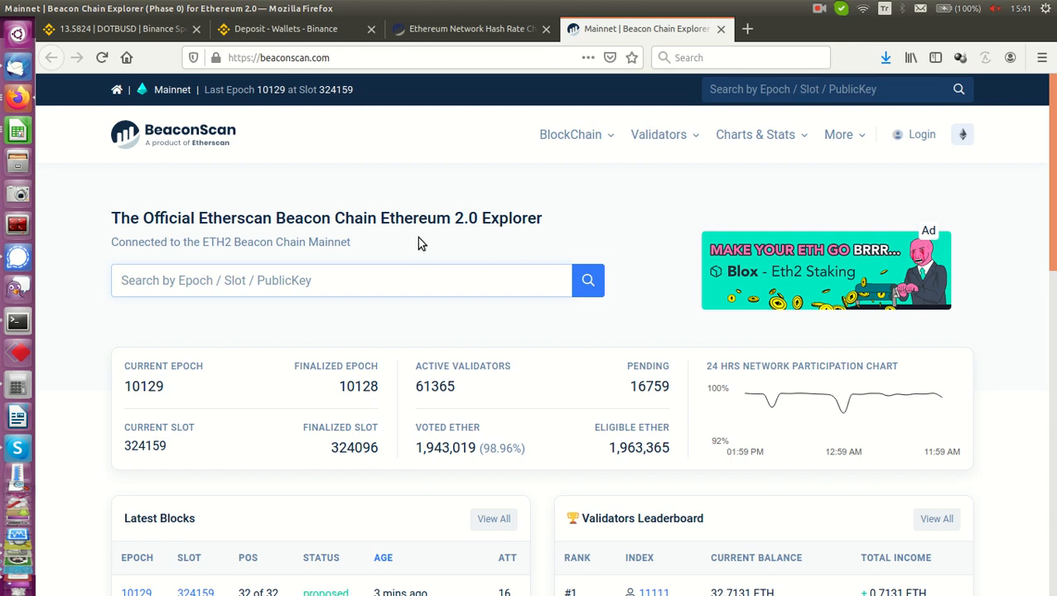
{"action": "mouse_move", "coordinate": [436, 367]}
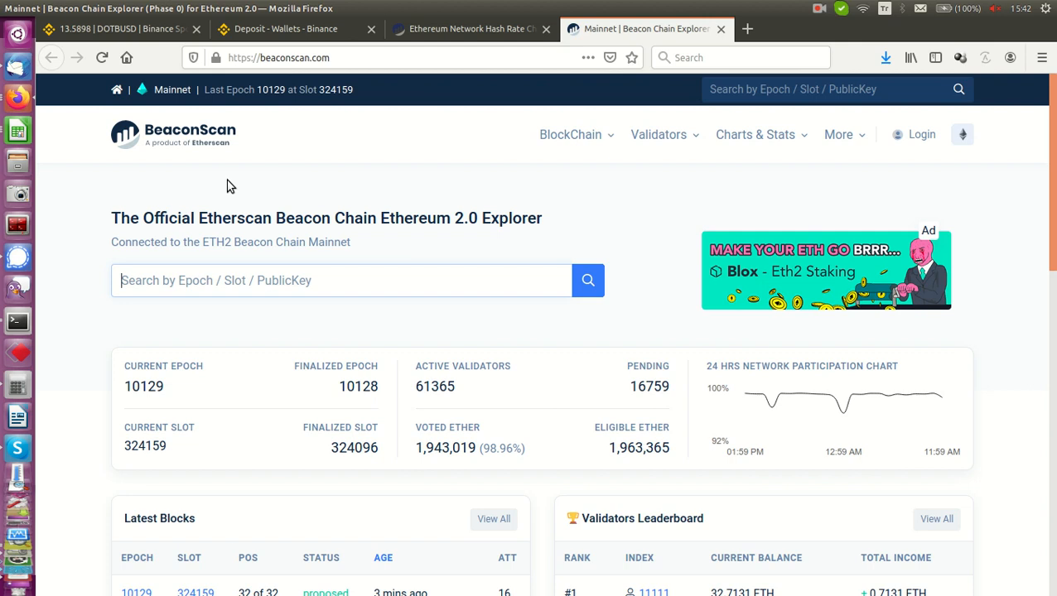
{"action": "mouse_move", "coordinate": [533, 472]}
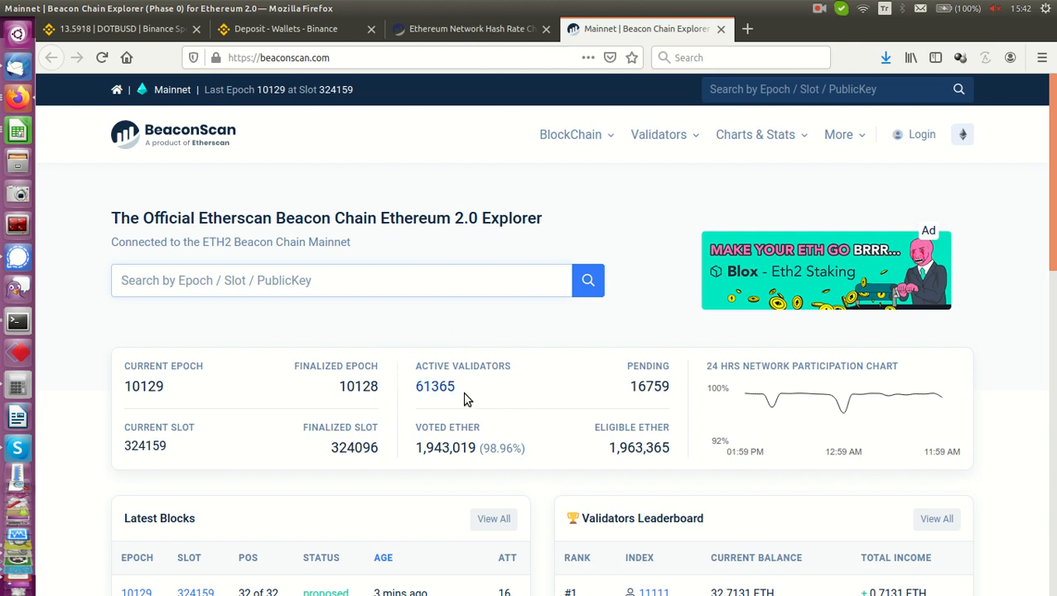
{"action": "mouse_move", "coordinate": [422, 400]}
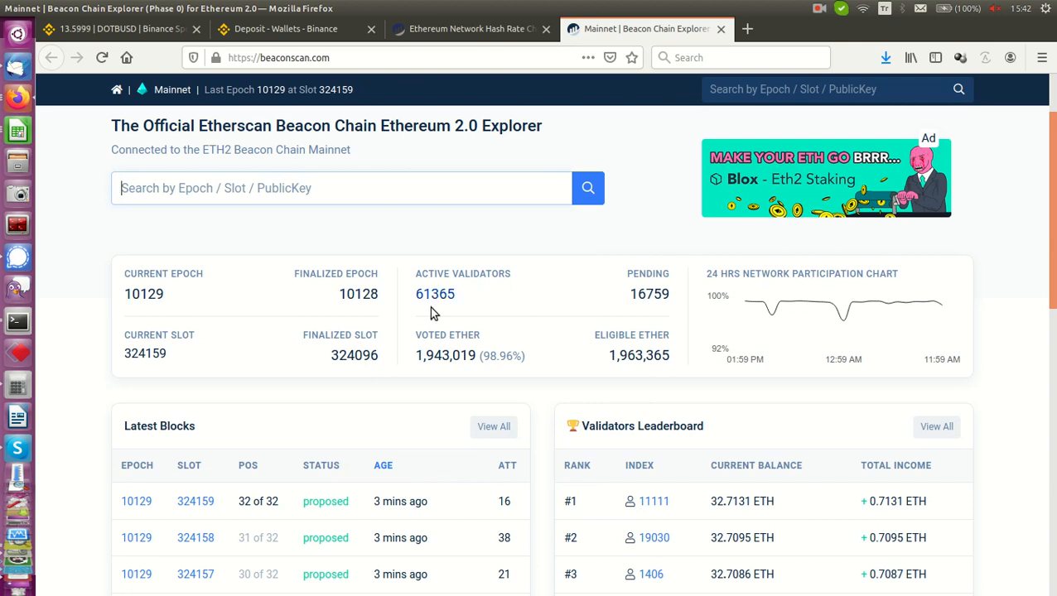
{"action": "mouse_move", "coordinate": [439, 437]}
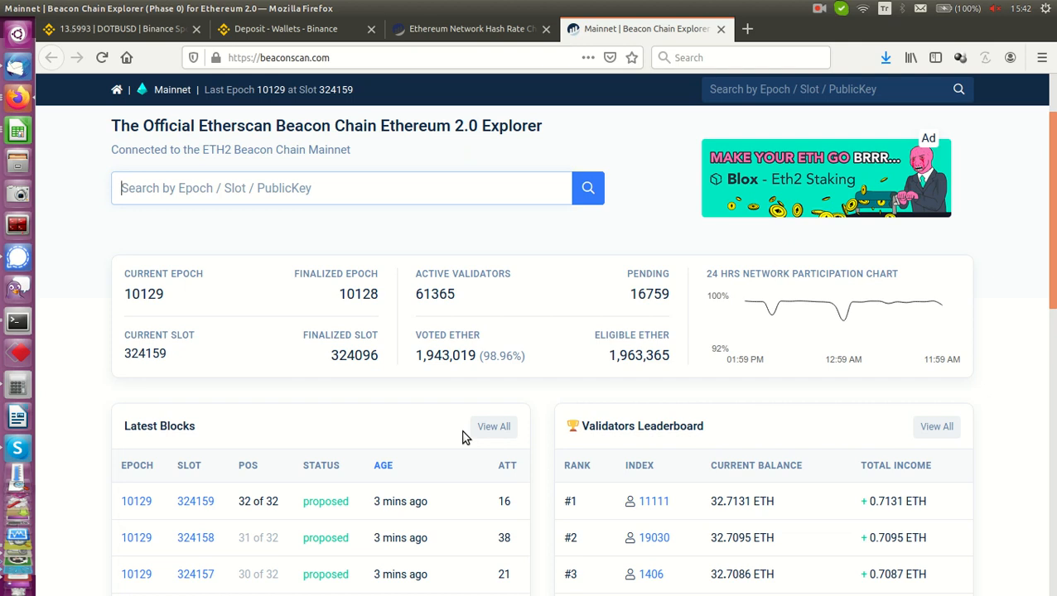
Switch to the Binance ETH deposit tab and scroll to the BEP2, BEP20 and ERC20 networks
{"action": "left_click", "coordinate": [289, 29]}
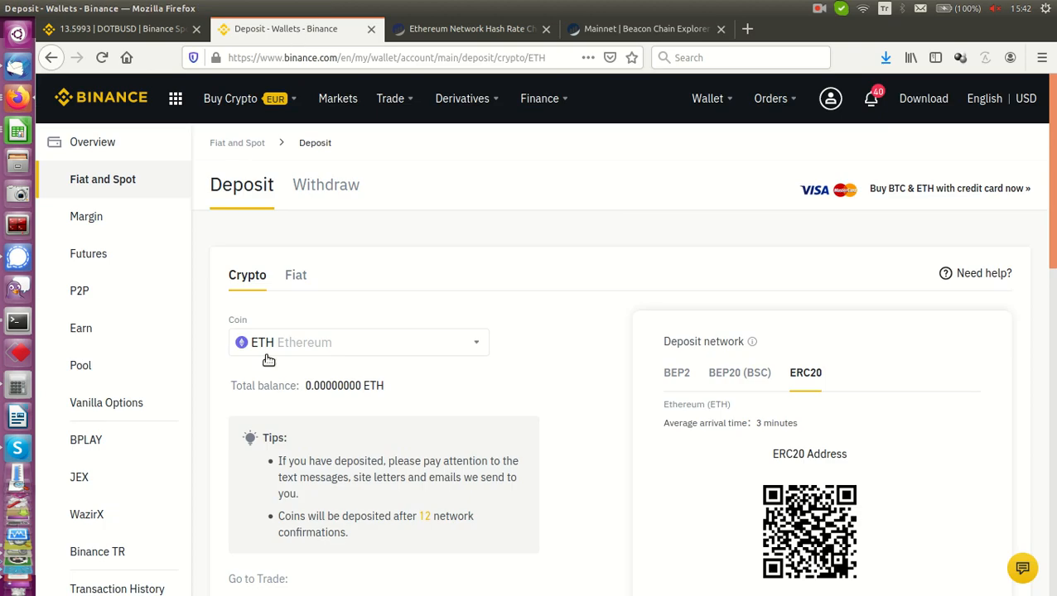
{"action": "mouse_move", "coordinate": [800, 348]}
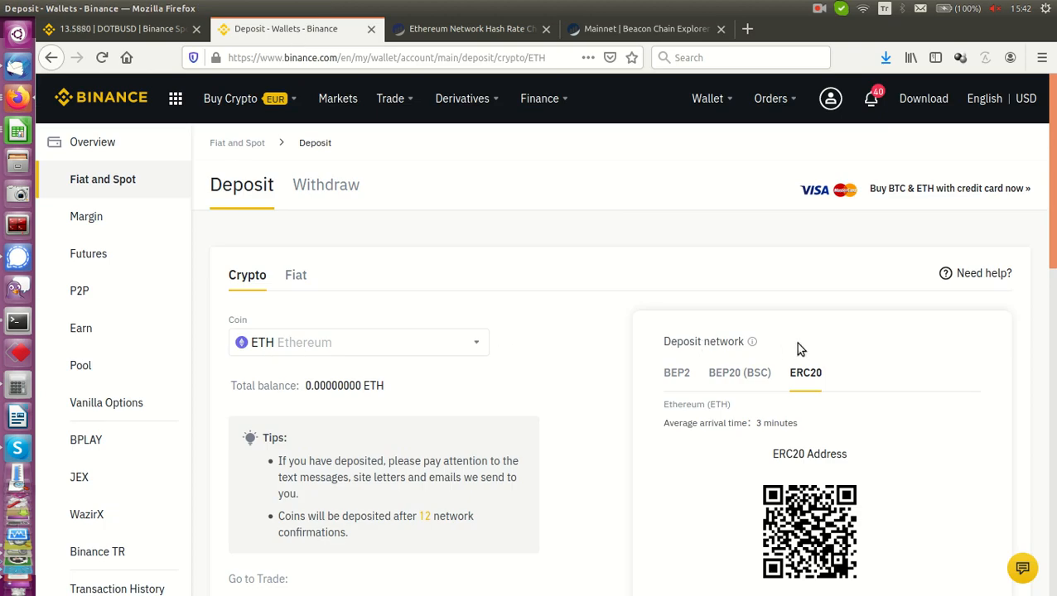
{"action": "mouse_move", "coordinate": [338, 228]}
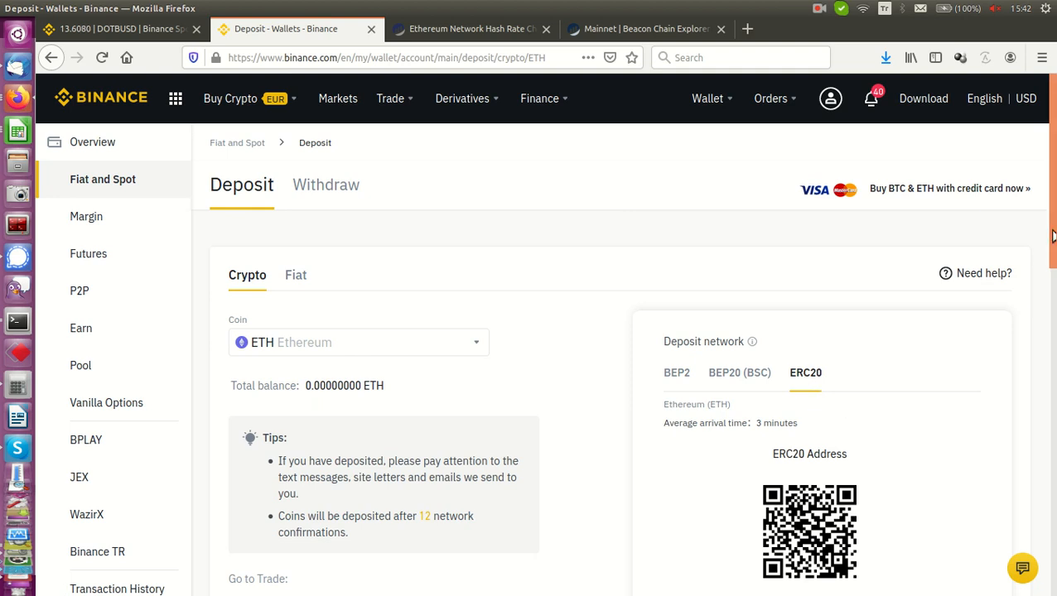
{"action": "scroll", "scroll_direction": "down", "scroll_amount": 3}
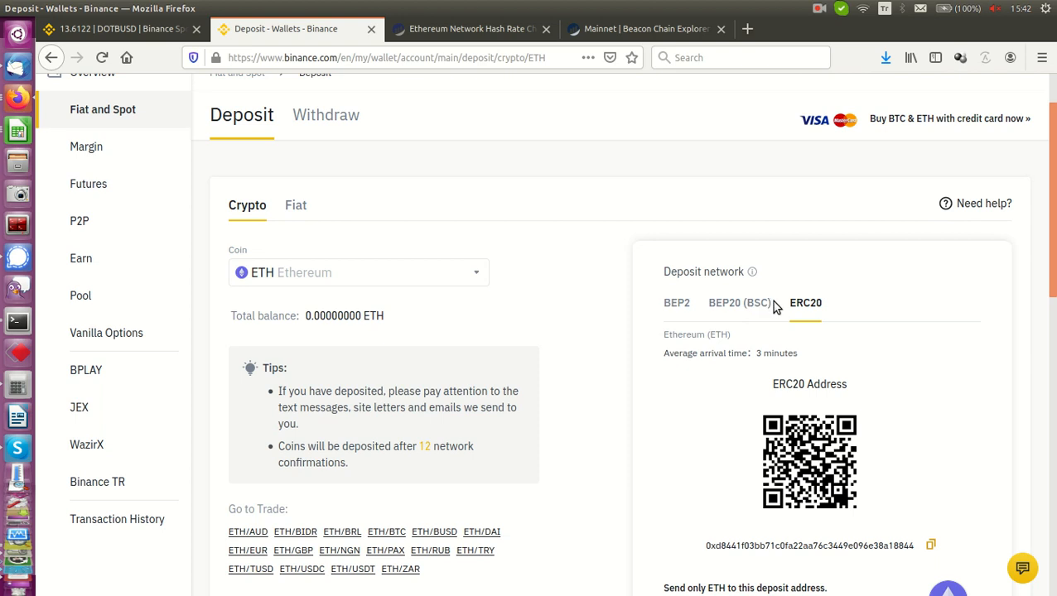
{"action": "mouse_move", "coordinate": [696, 313]}
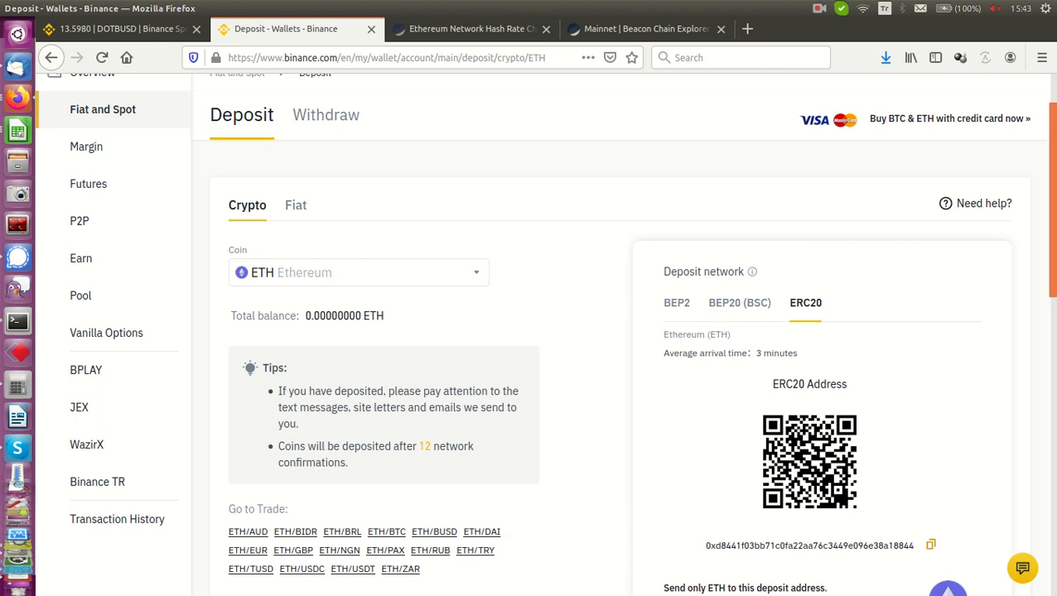
{"action": "scroll", "scroll_direction": "down", "scroll_amount": 3}
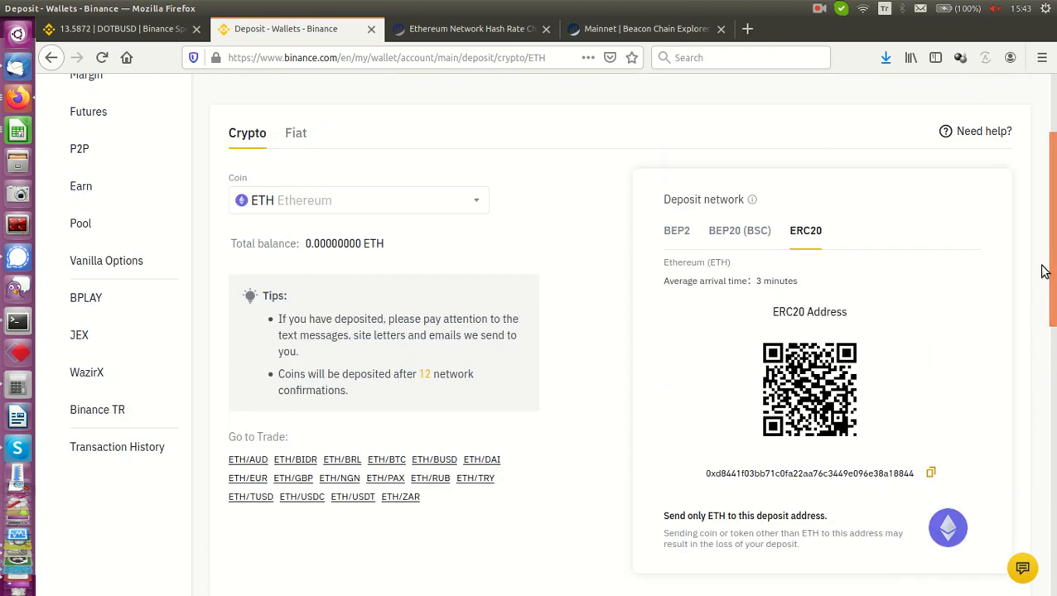
{"action": "mouse_move", "coordinate": [667, 236]}
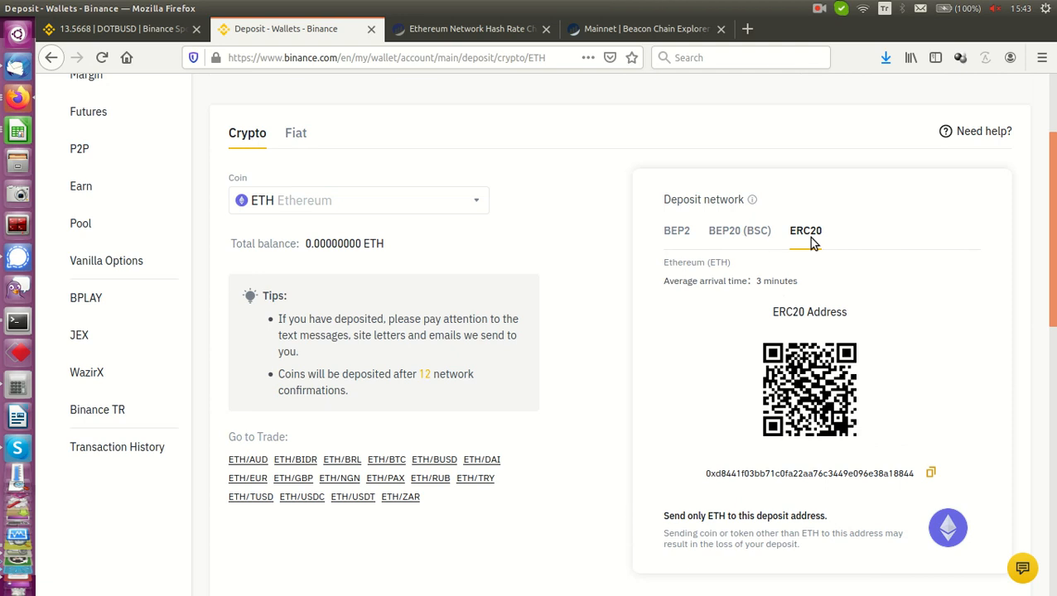
{"action": "mouse_move", "coordinate": [785, 243]}
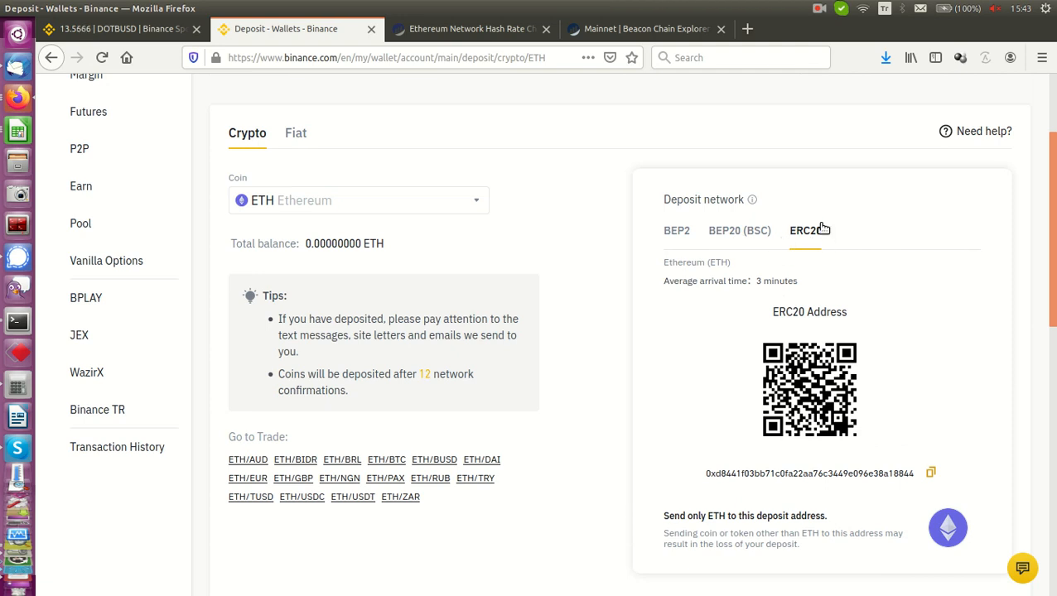
{"action": "mouse_move", "coordinate": [770, 234]}
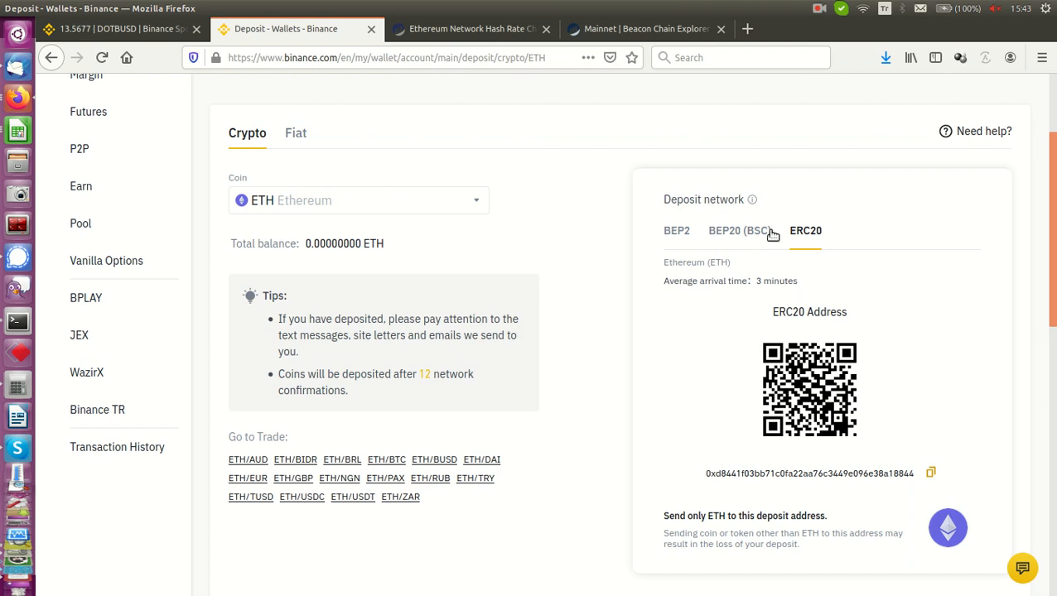
{"action": "mouse_move", "coordinate": [677, 236]}
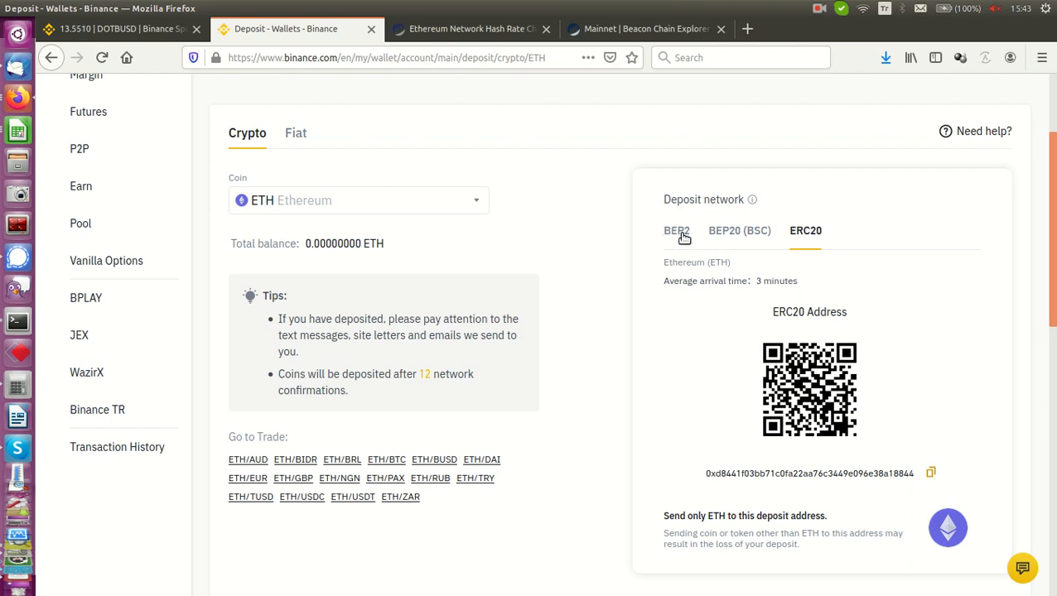
{"action": "mouse_move", "coordinate": [738, 236]}
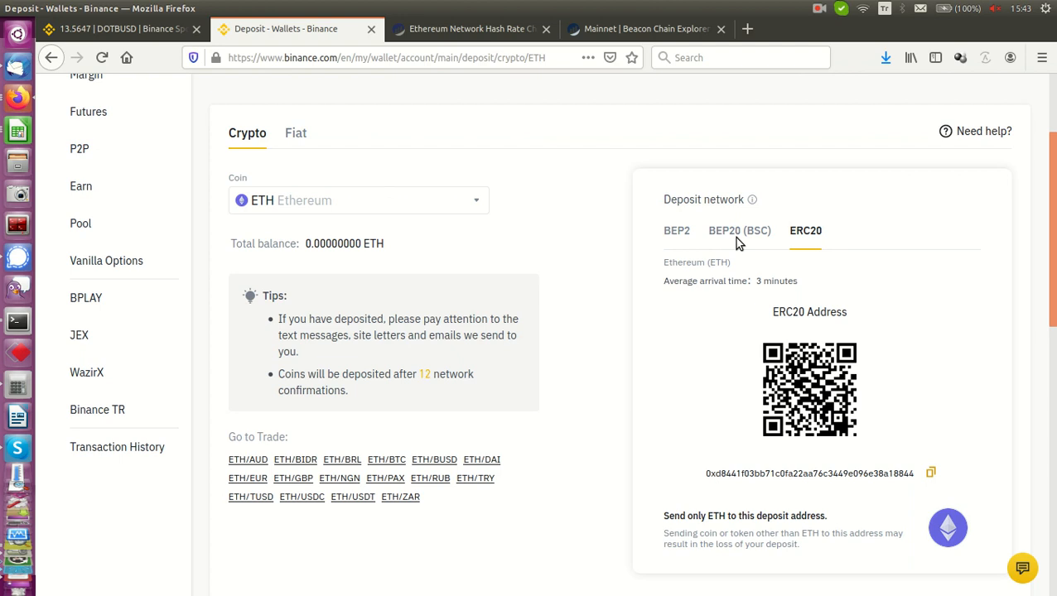
{"action": "mouse_move", "coordinate": [761, 238]}
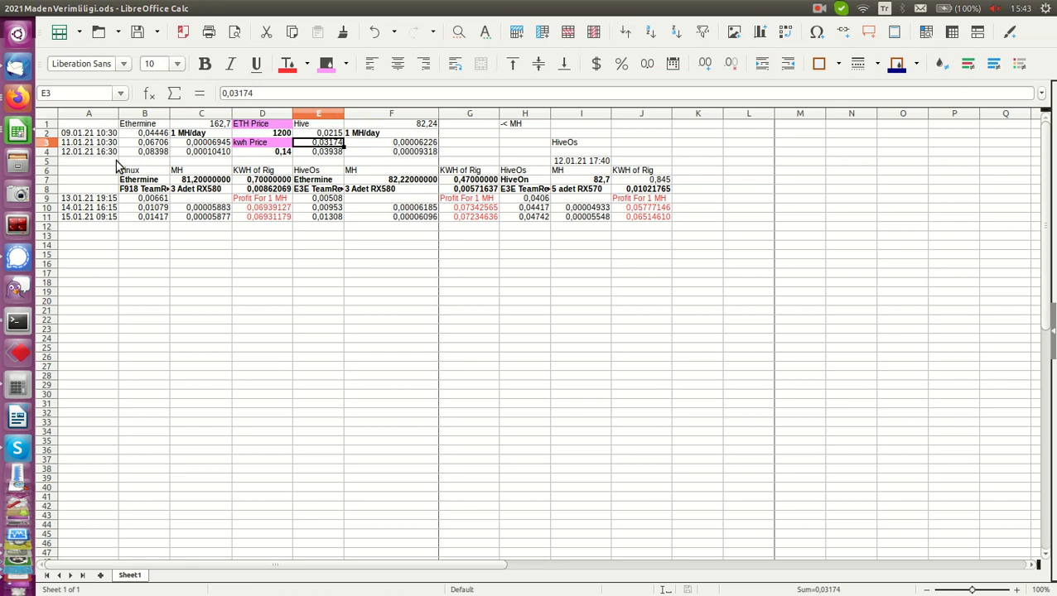
{"action": "mouse_move", "coordinate": [98, 151]}
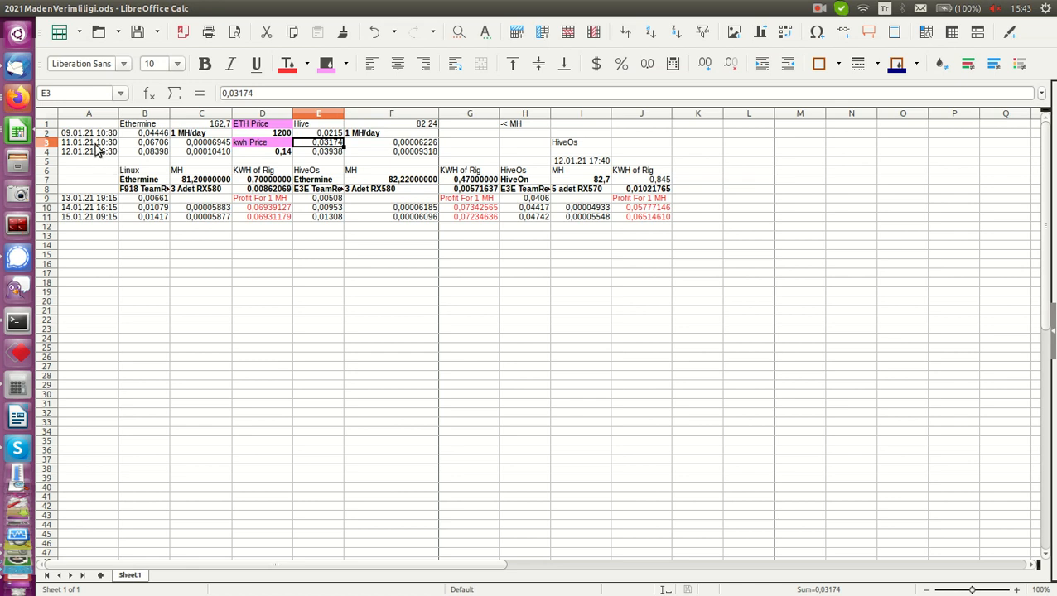
{"action": "mouse_move", "coordinate": [93, 161]}
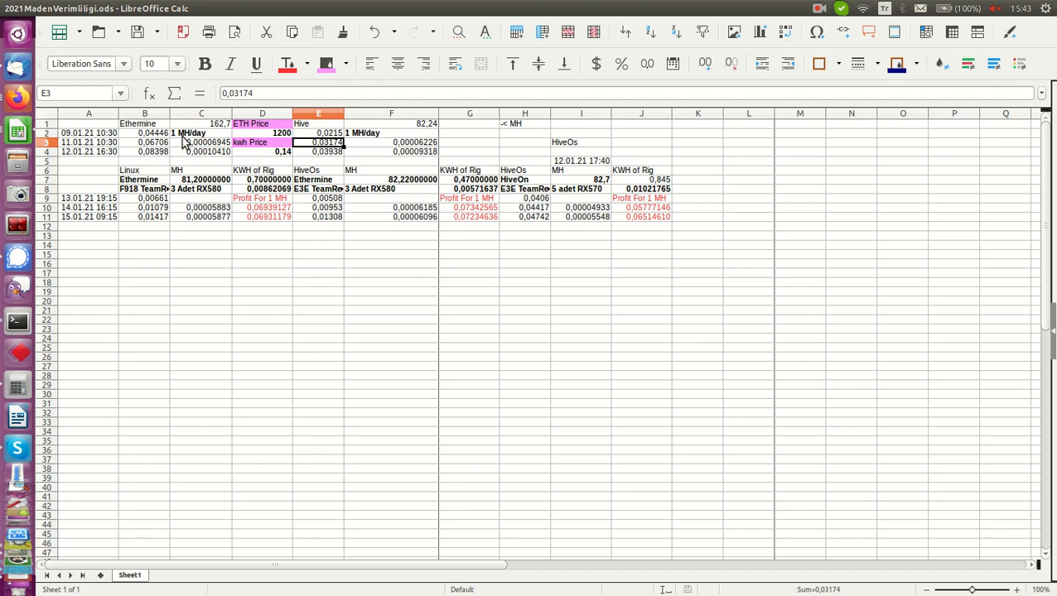
{"action": "mouse_move", "coordinate": [206, 143]}
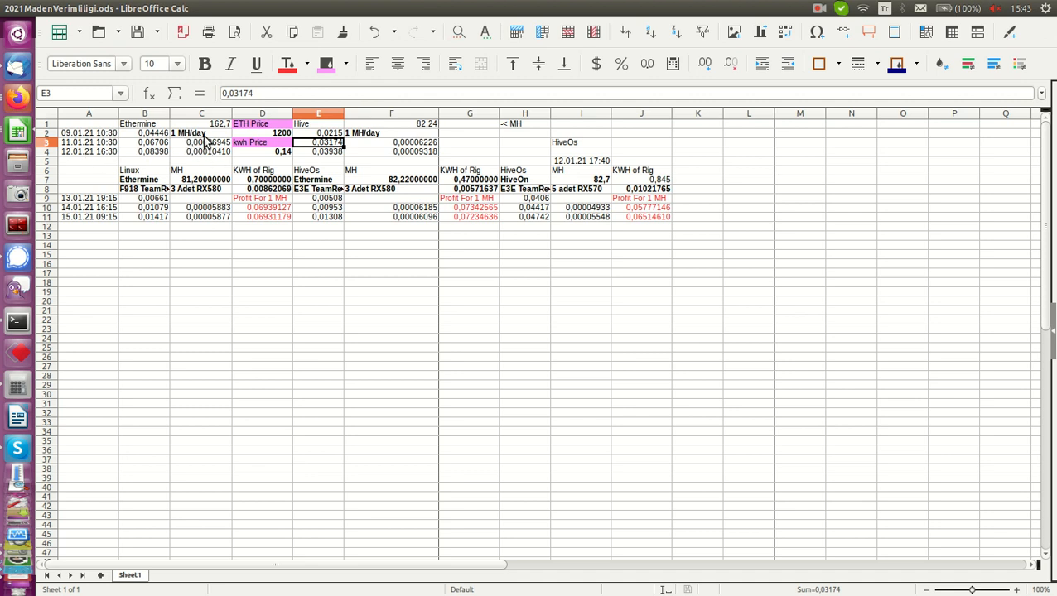
{"action": "left_click", "coordinate": [201, 152]}
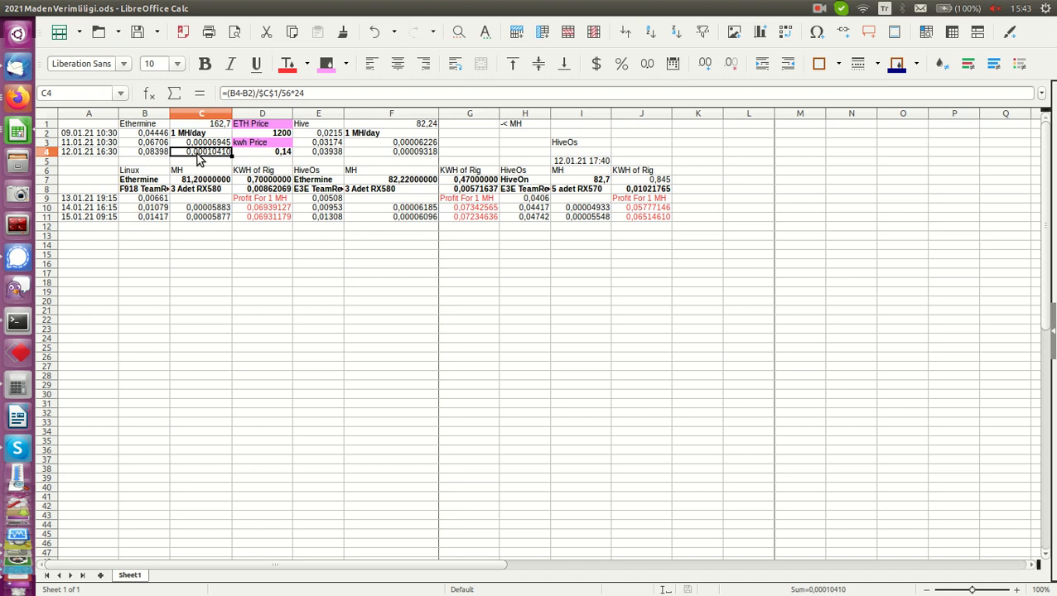
{"action": "mouse_move", "coordinate": [180, 135]}
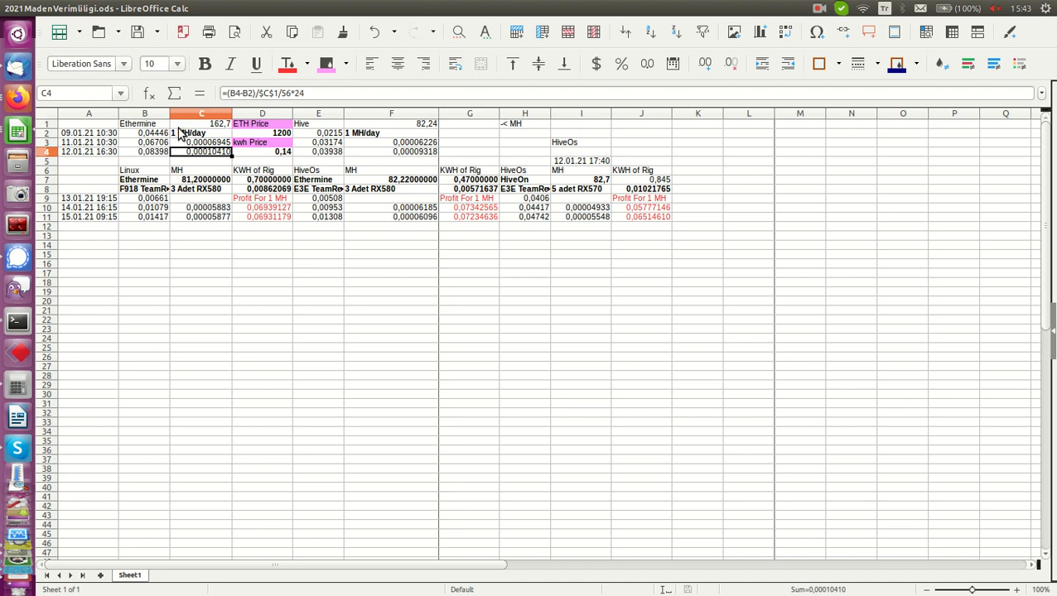
{"action": "mouse_move", "coordinate": [209, 160]}
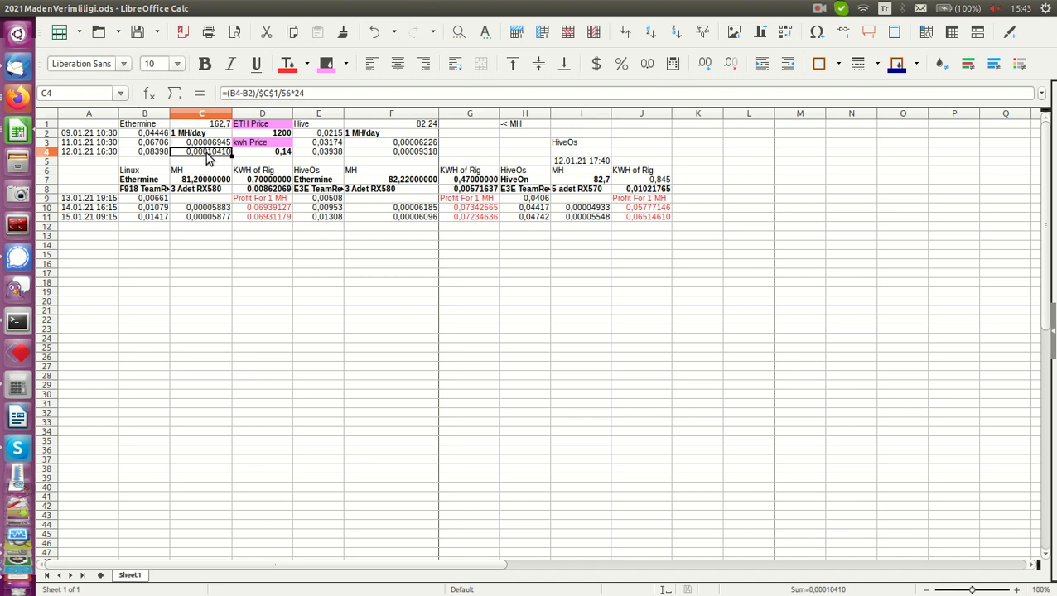
{"action": "mouse_move", "coordinate": [165, 168]}
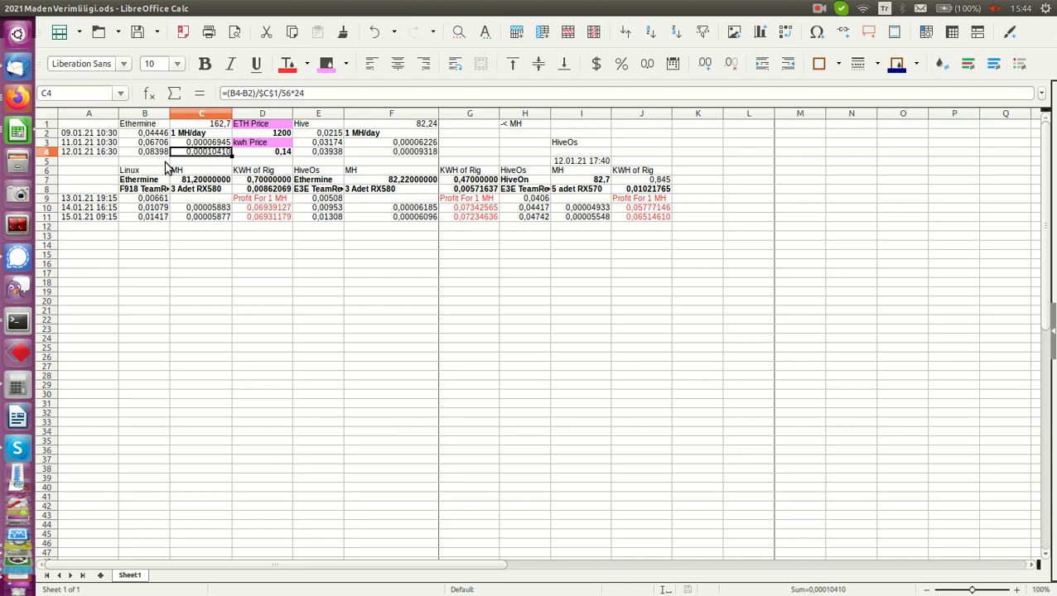
{"action": "mouse_move", "coordinate": [130, 199]}
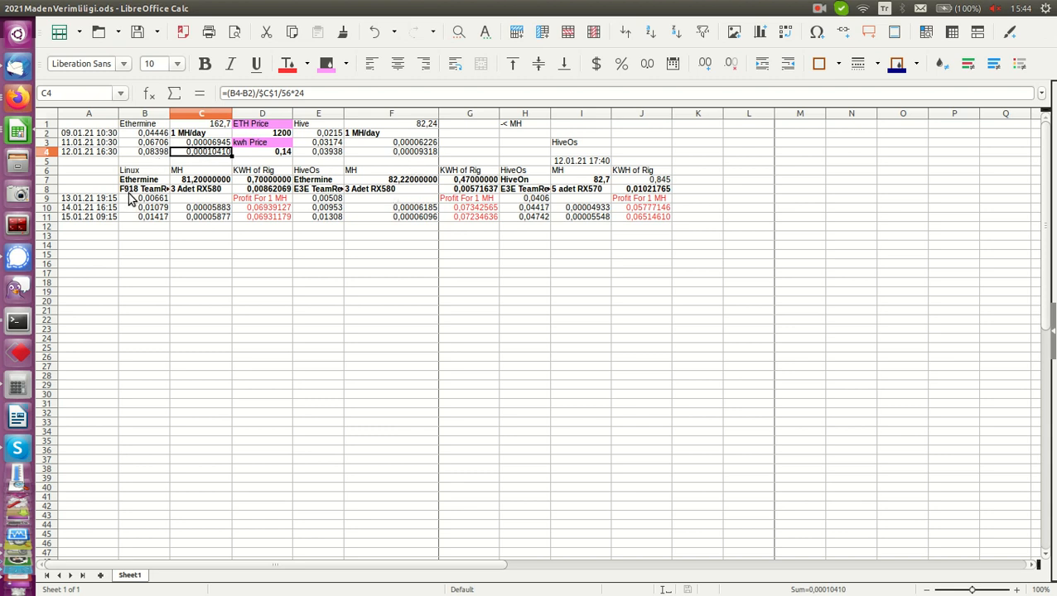
{"action": "mouse_move", "coordinate": [285, 211]}
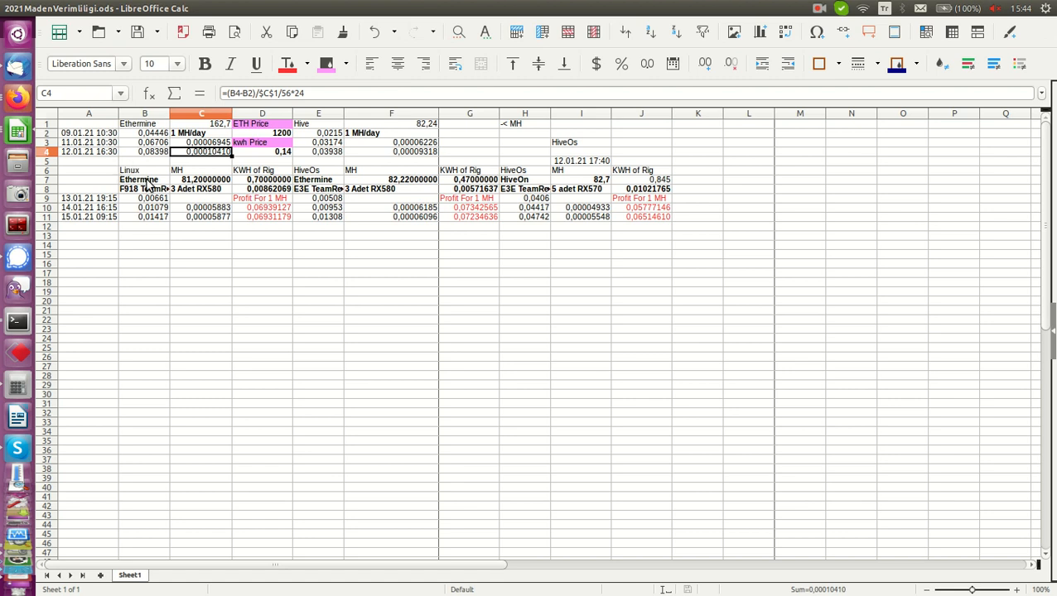
{"action": "mouse_move", "coordinate": [182, 176]}
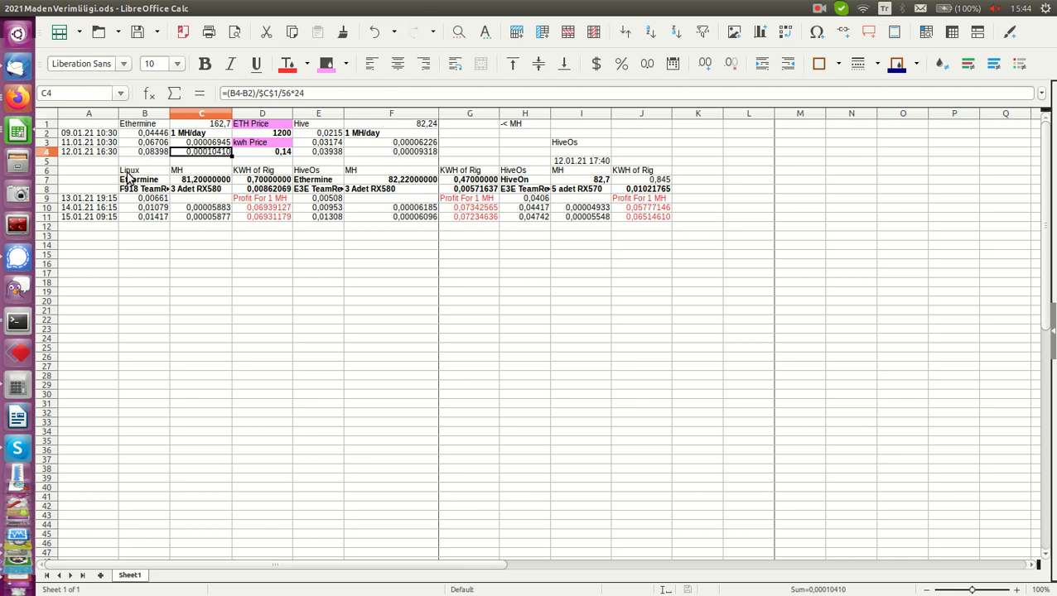
{"action": "mouse_move", "coordinate": [311, 180]}
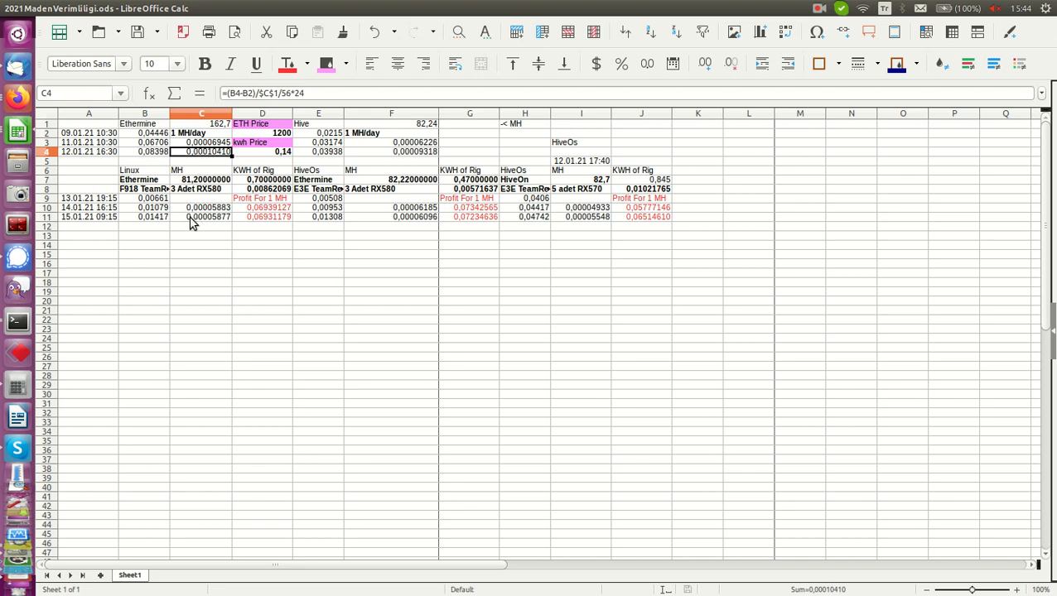
{"action": "mouse_move", "coordinate": [204, 226]}
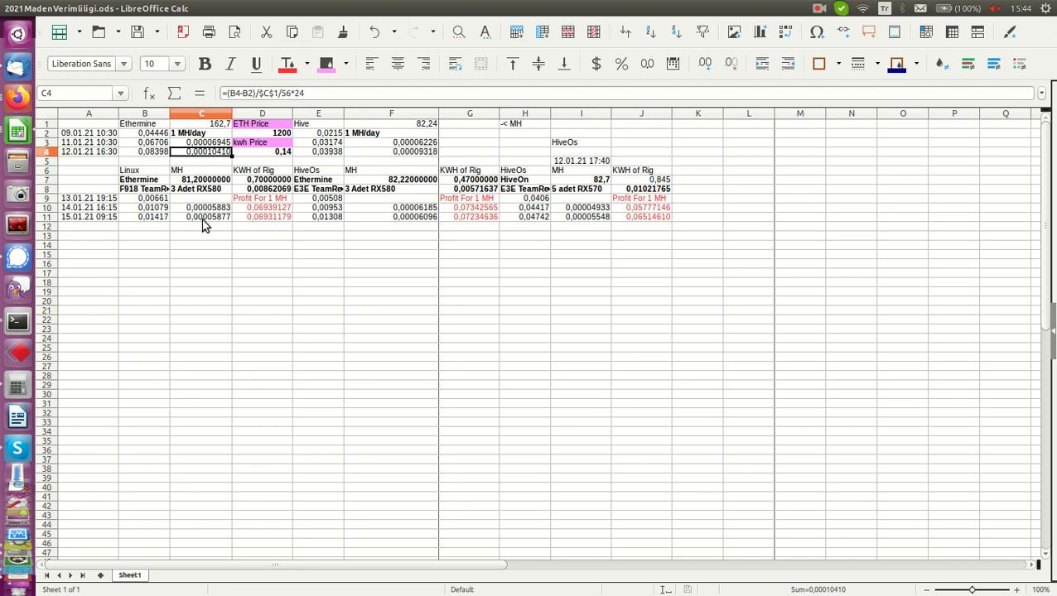
{"action": "mouse_move", "coordinate": [214, 168]}
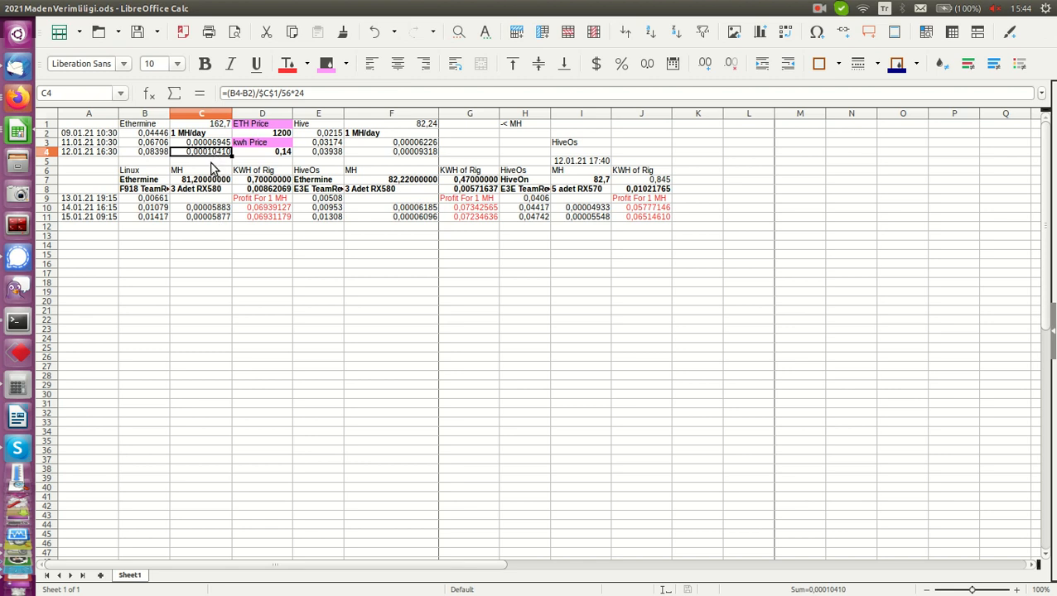
{"action": "mouse_move", "coordinate": [201, 157]}
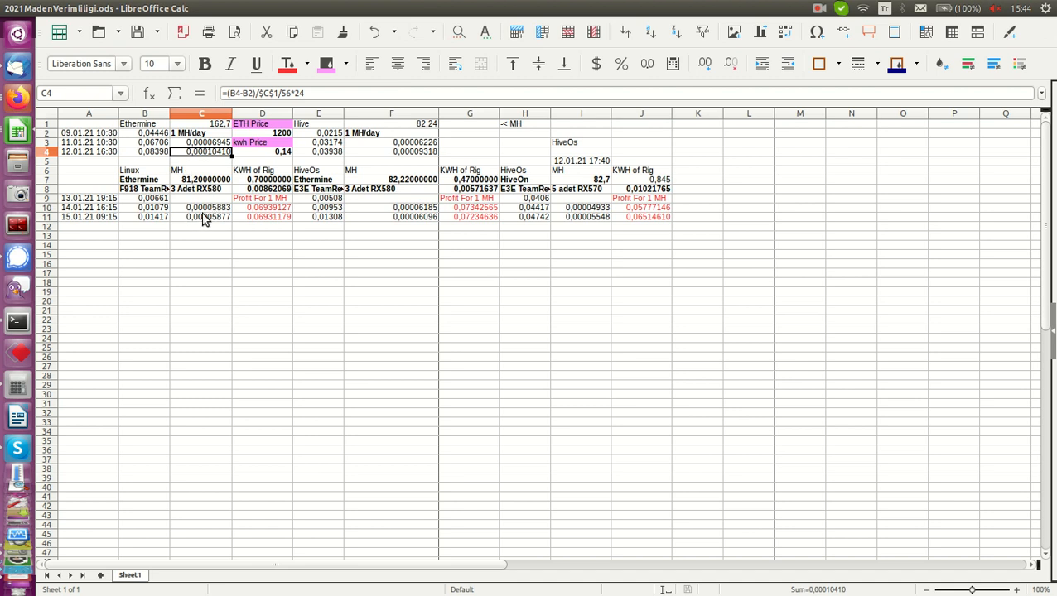
{"action": "left_click", "coordinate": [202, 216]}
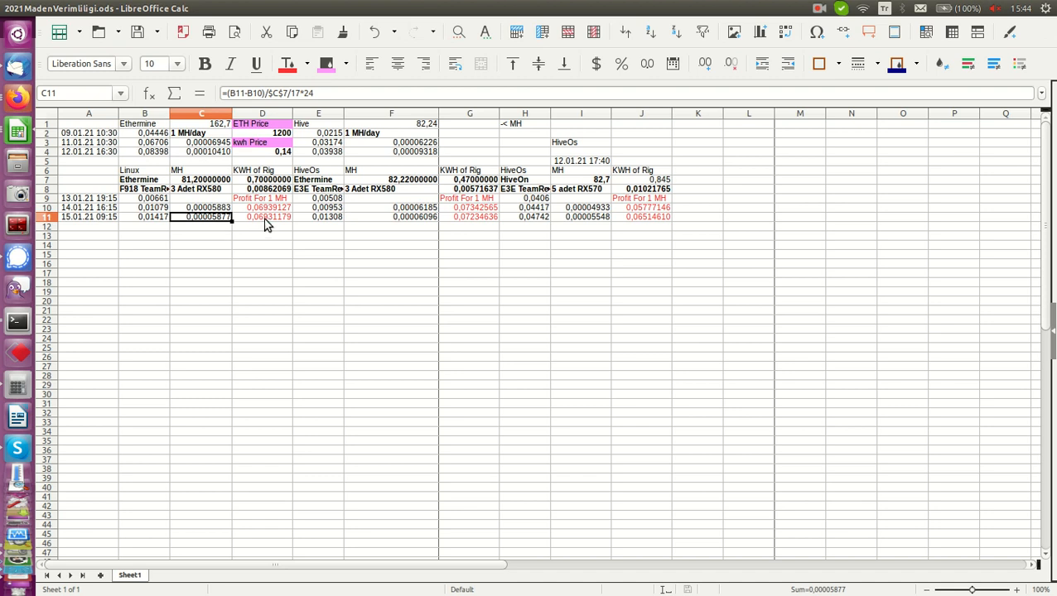
{"action": "left_click", "coordinate": [262, 216]}
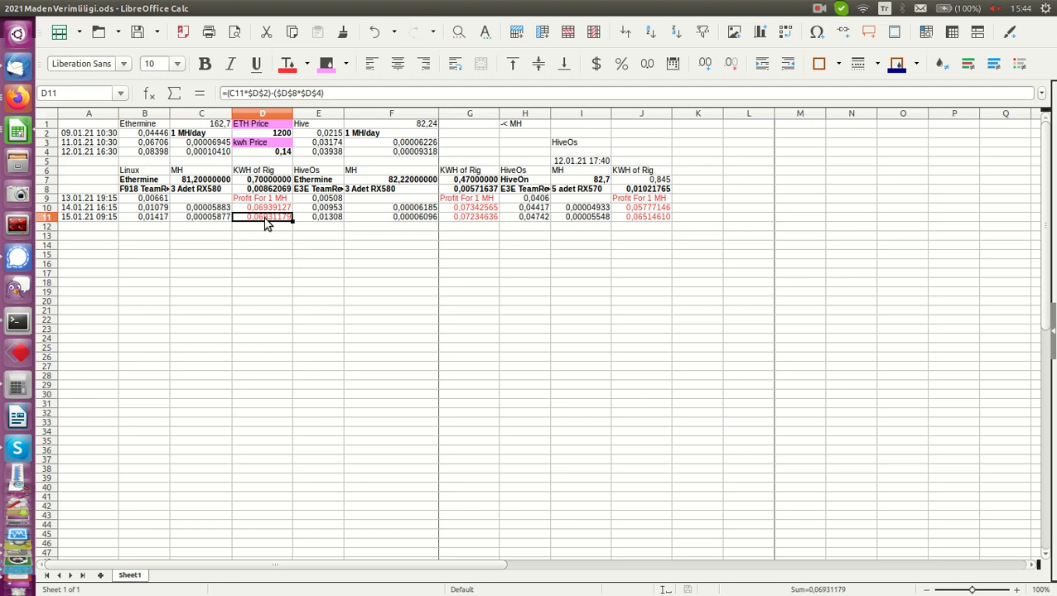
{"action": "mouse_move", "coordinate": [277, 138]}
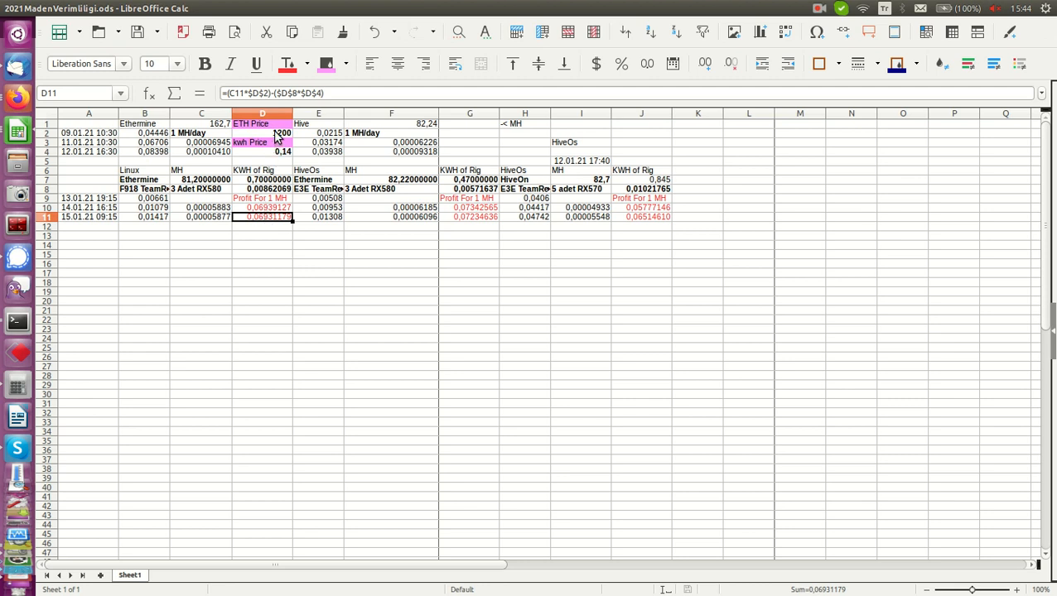
{"action": "left_click", "coordinate": [262, 132]}
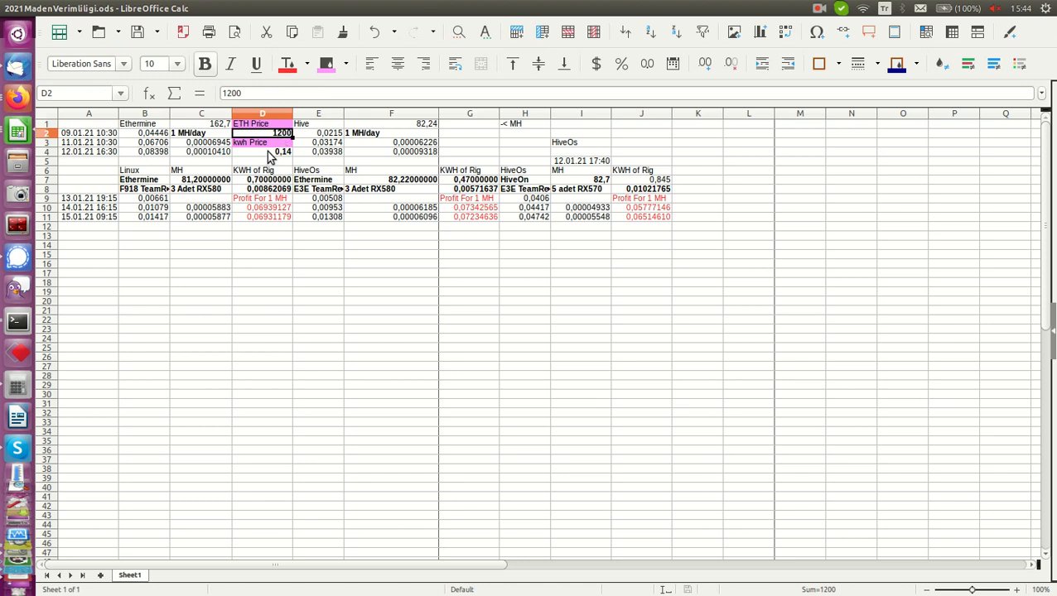
{"action": "left_click", "coordinate": [263, 152]}
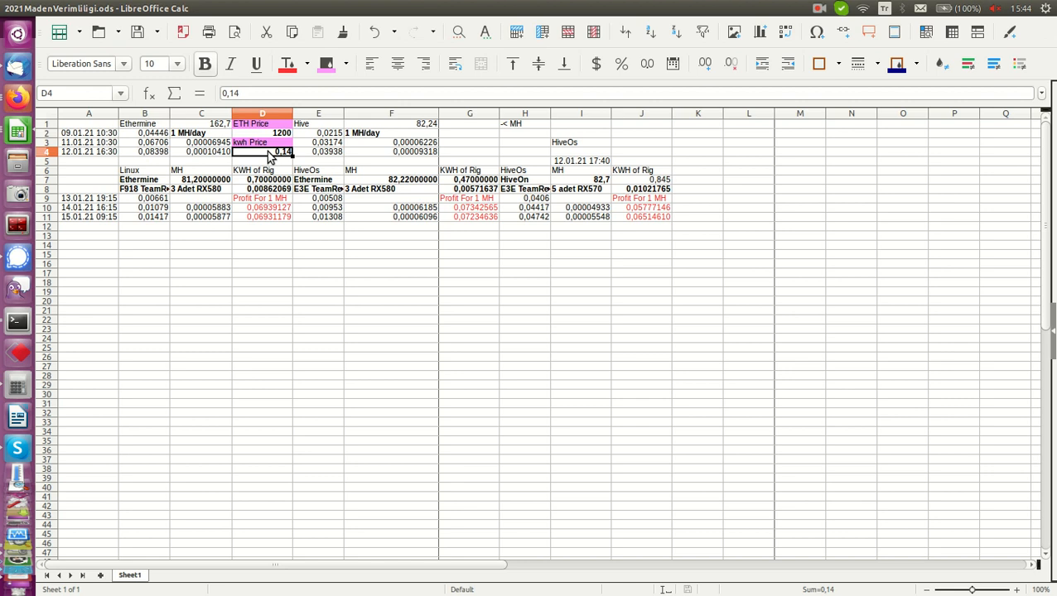
{"action": "mouse_move", "coordinate": [273, 158]}
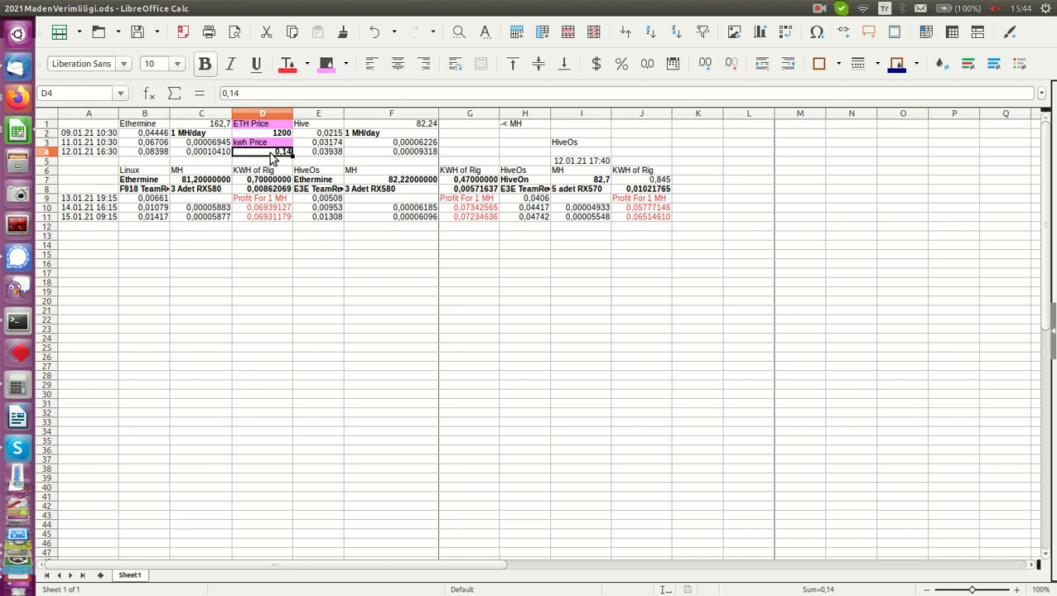
{"action": "mouse_move", "coordinate": [272, 263]}
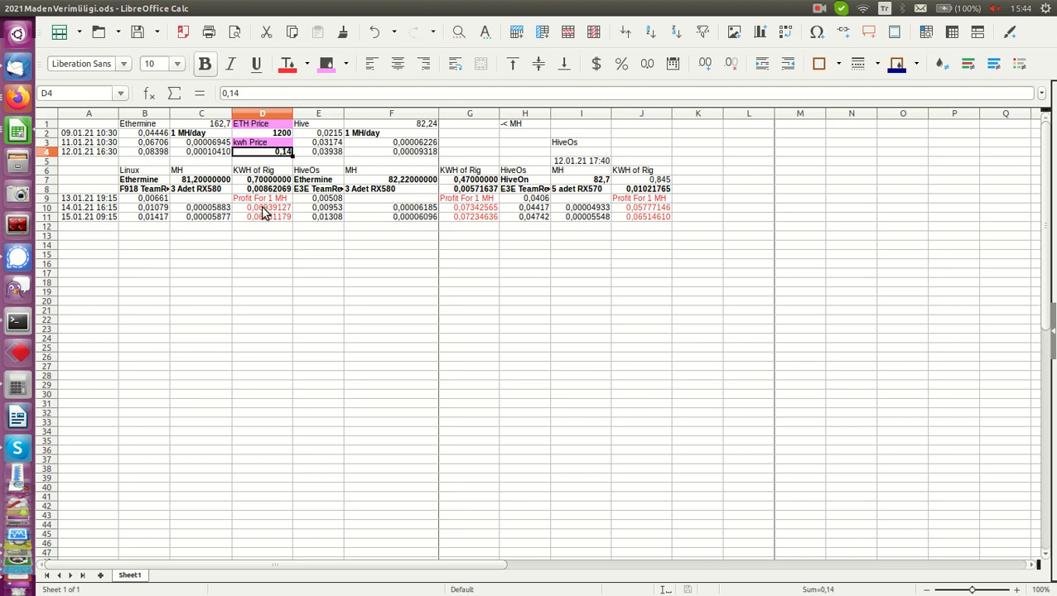
{"action": "left_click", "coordinate": [262, 207]}
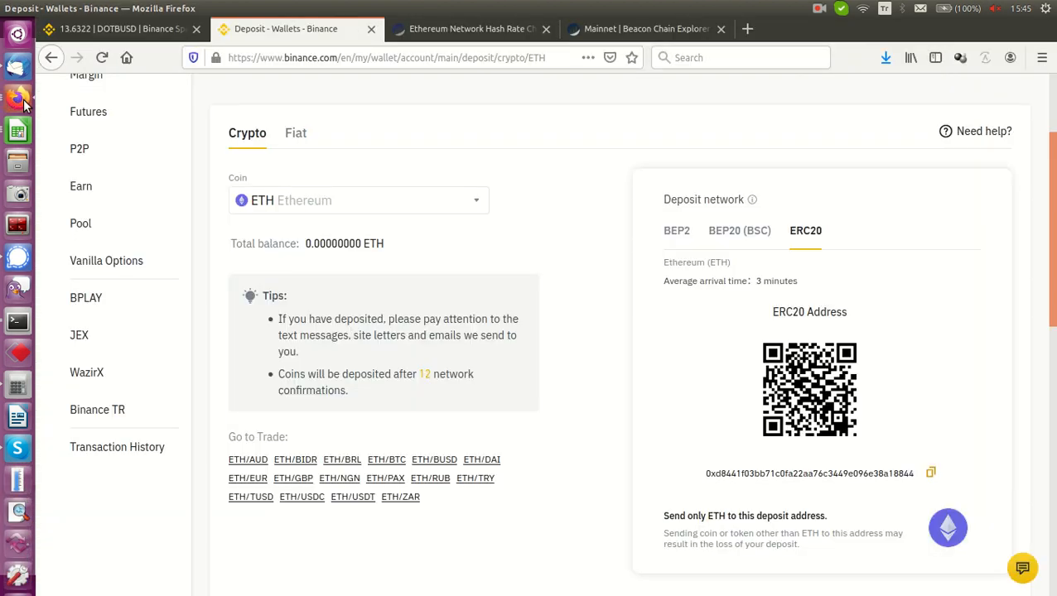
{"action": "mouse_move", "coordinate": [616, 321]}
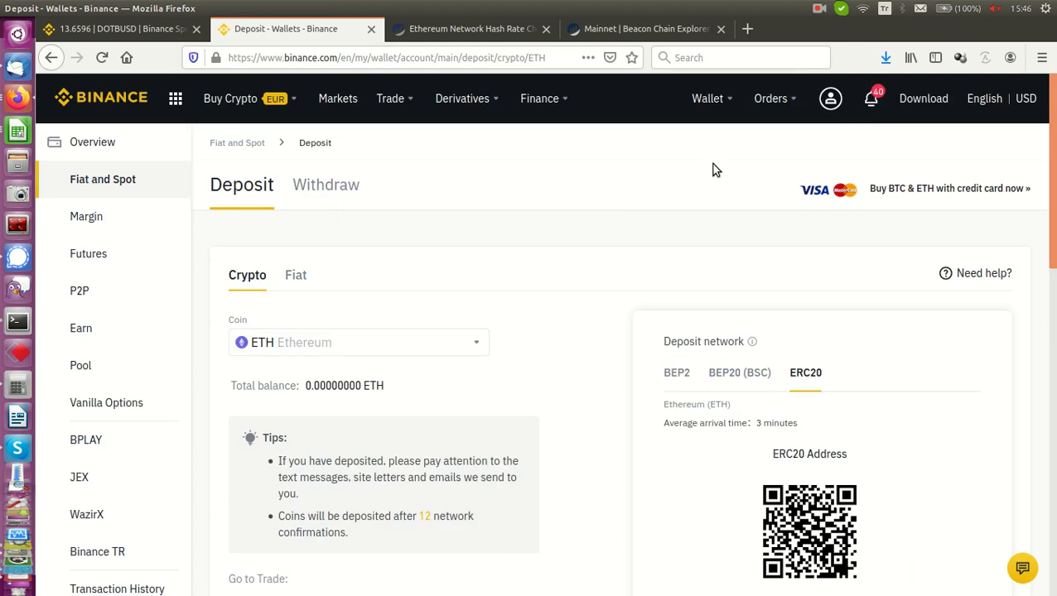
{"action": "mouse_move", "coordinate": [492, 159]}
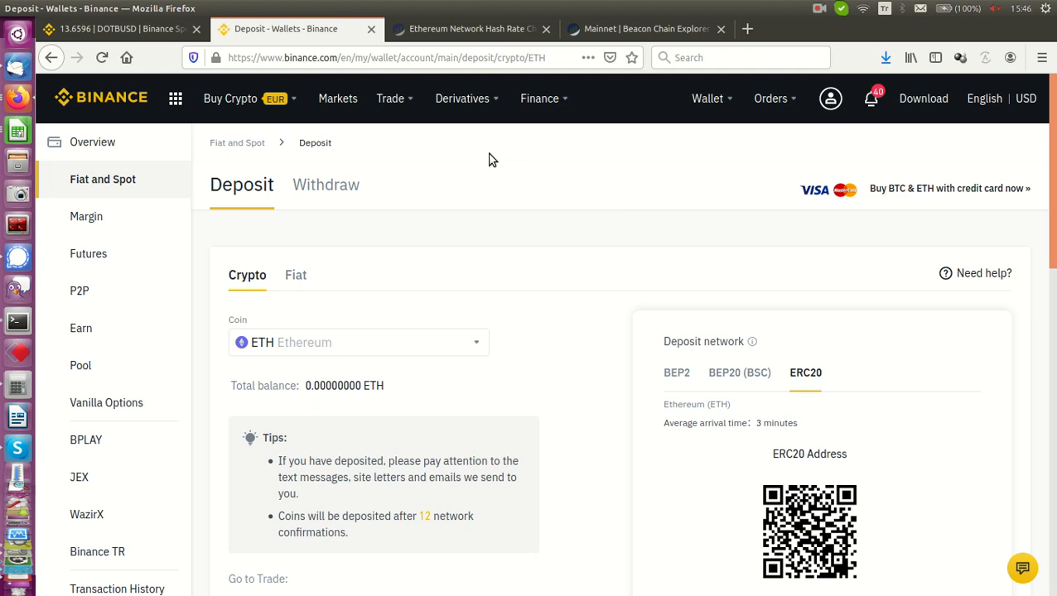
{"action": "mouse_move", "coordinate": [702, 172]}
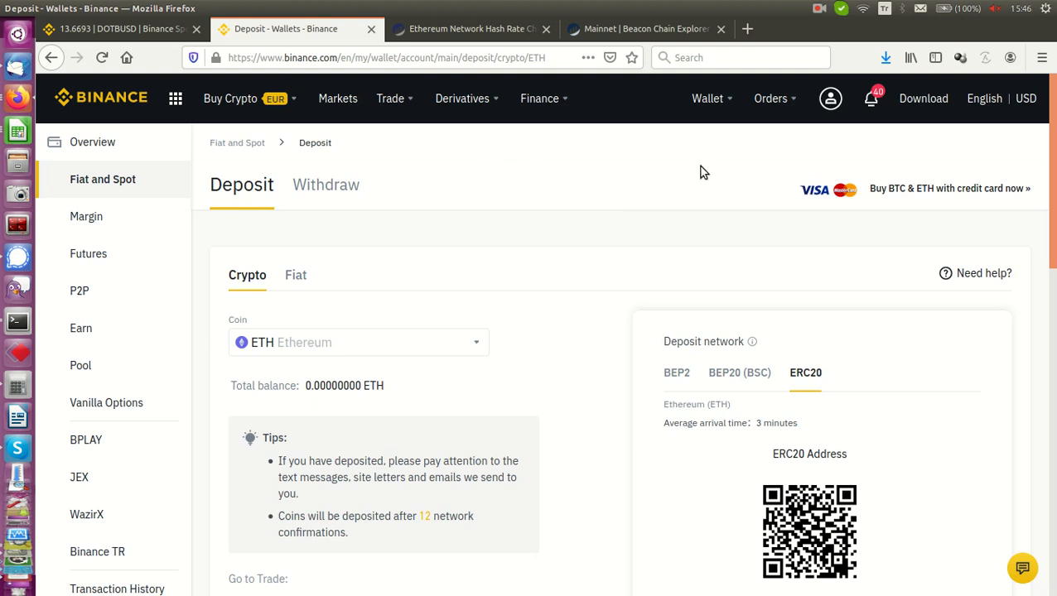
{"action": "mouse_move", "coordinate": [603, 141]}
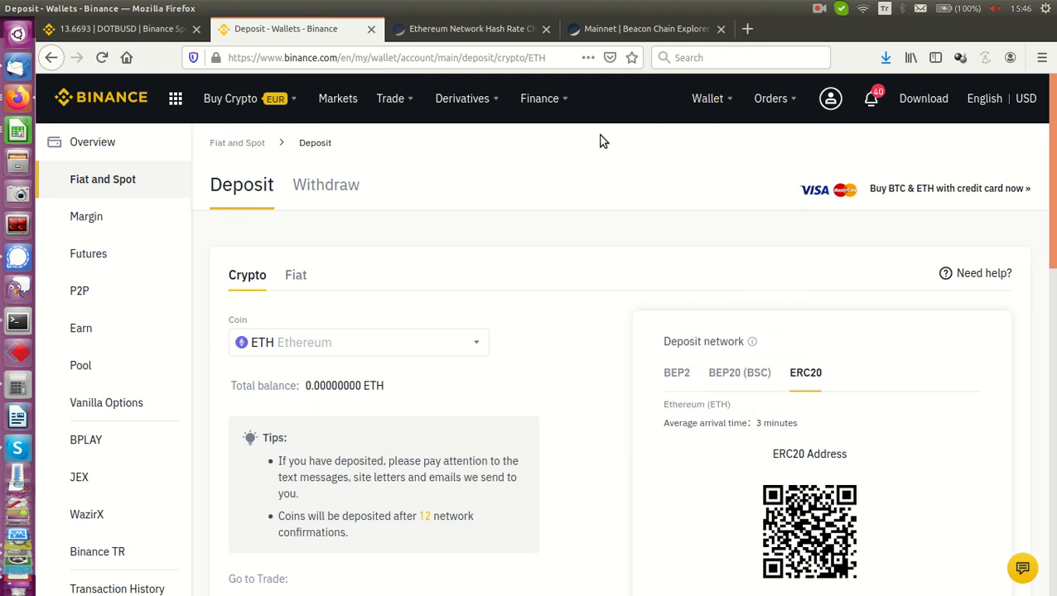
{"action": "mouse_move", "coordinate": [568, 187]}
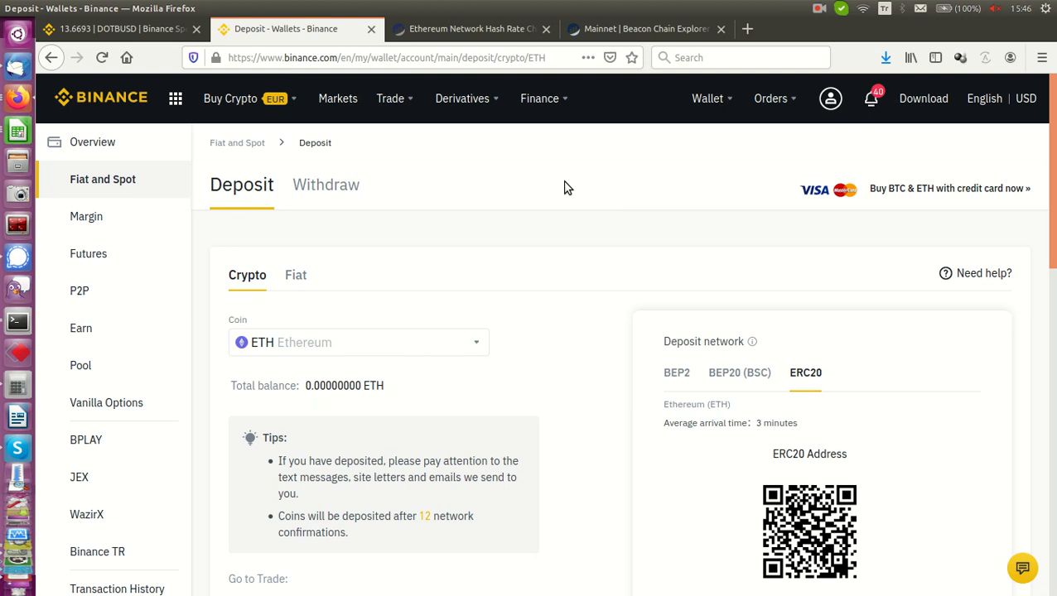
{"action": "mouse_move", "coordinate": [515, 184]}
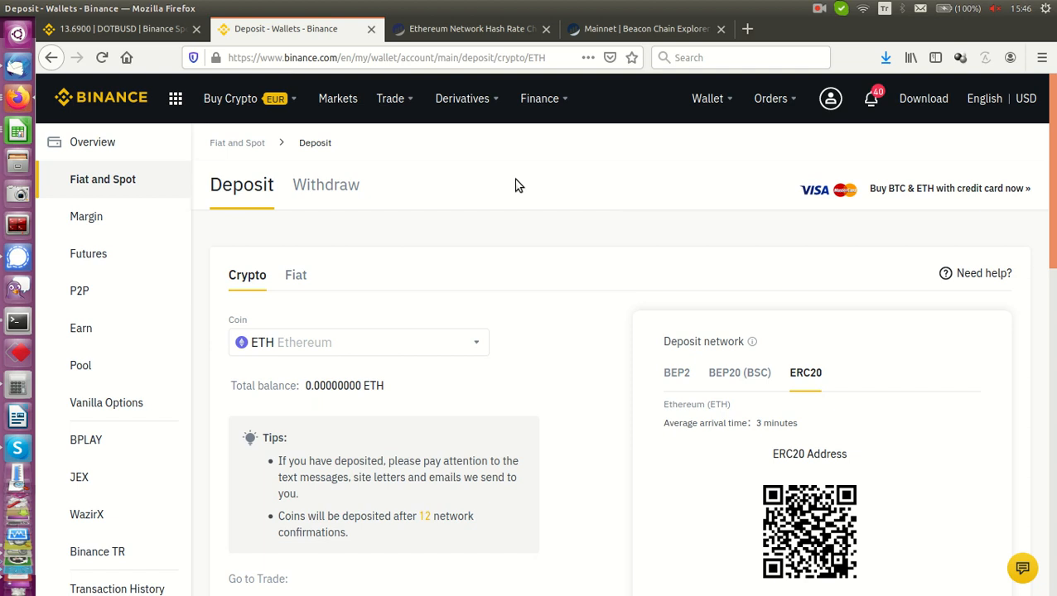
{"action": "mouse_move", "coordinate": [513, 184]}
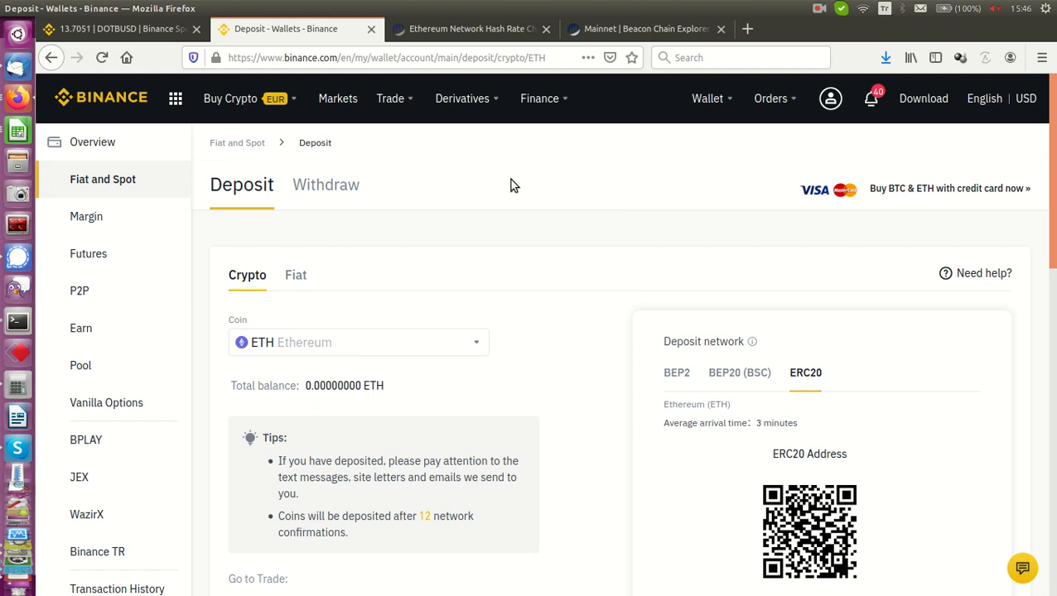
{"action": "mouse_move", "coordinate": [482, 214]}
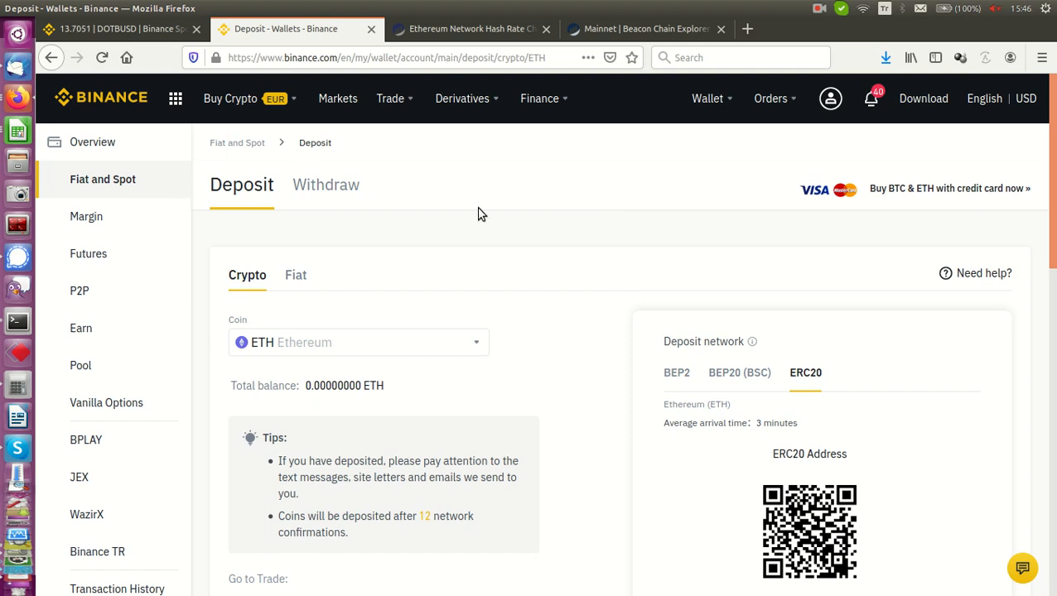